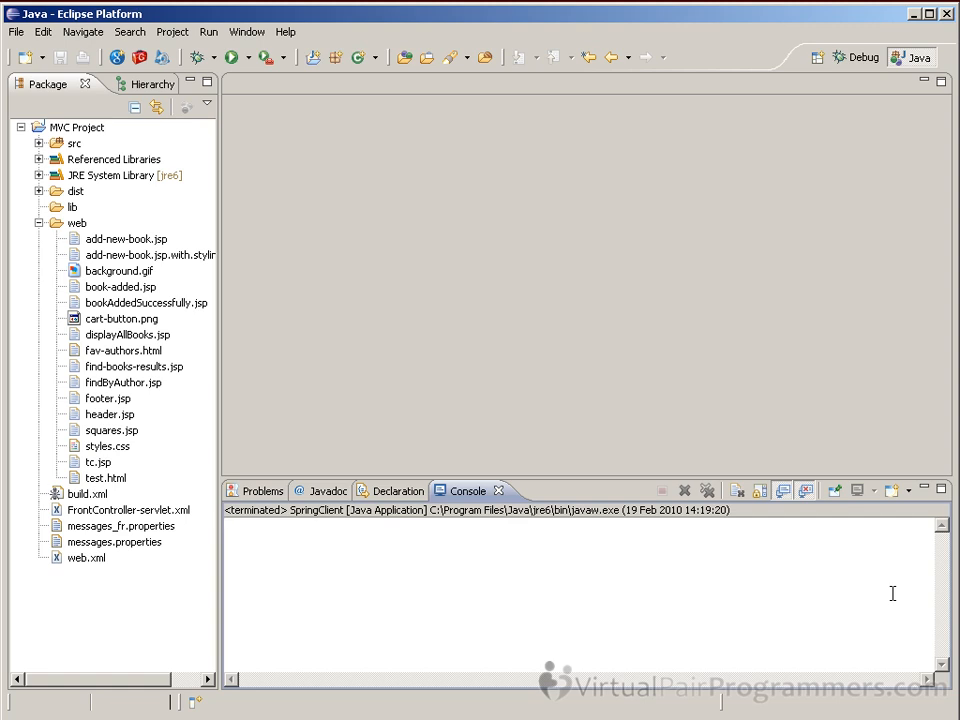
mouse_move(116, 200)
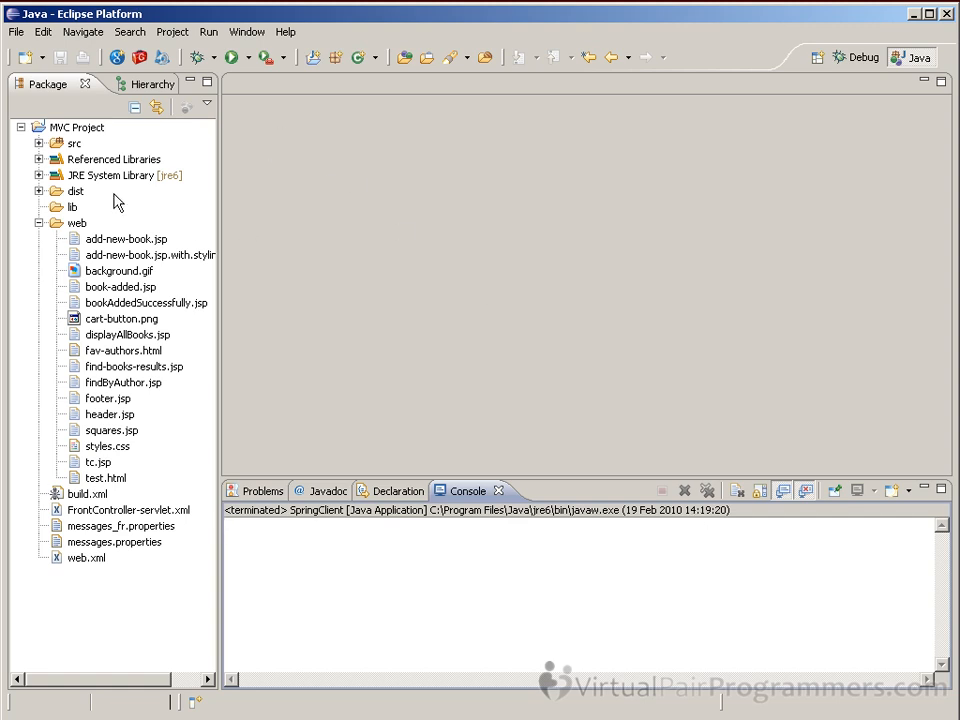
Step: Expand the MVC Project's src folder to show its packages and XML files
click(38, 144)
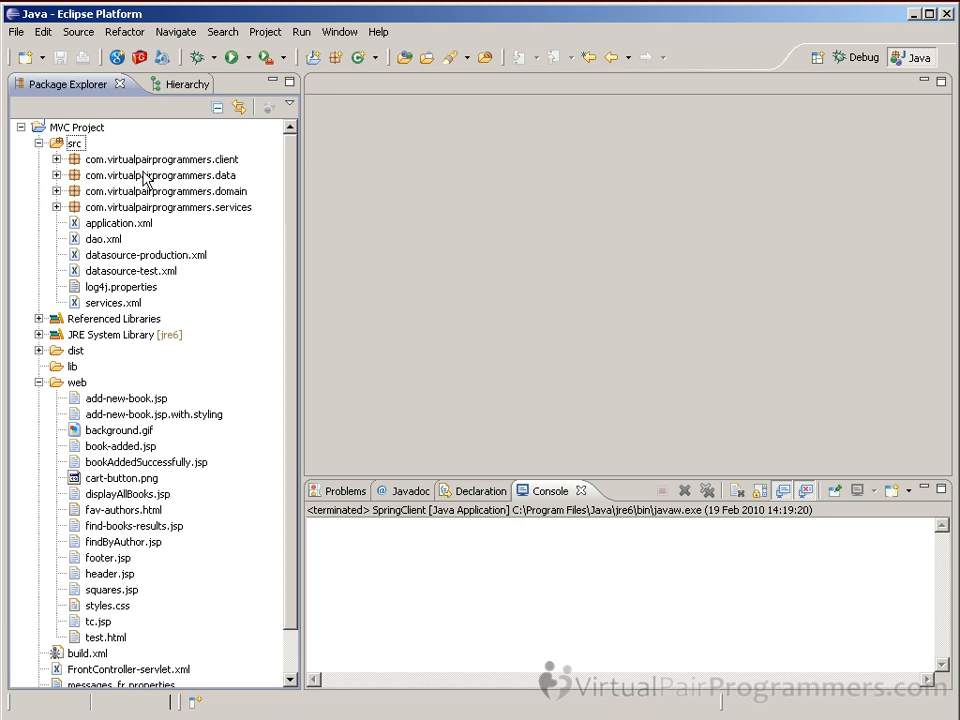
Step: Expand the com.virtualpairprogrammers.client package and open SpringClient.java in the editor
click(160, 160)
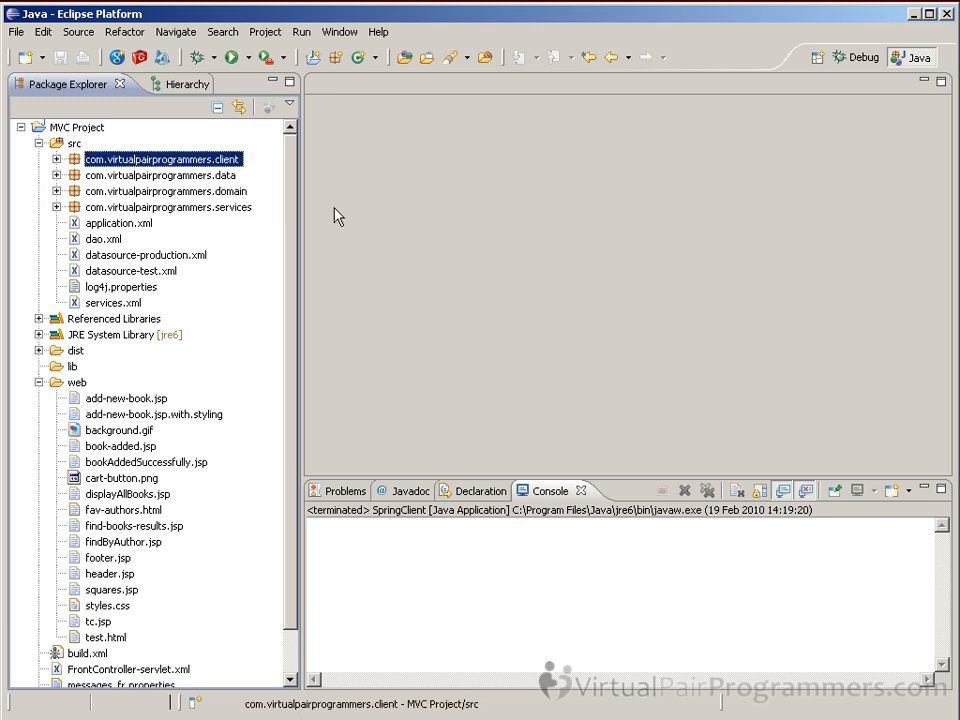
click(60, 160)
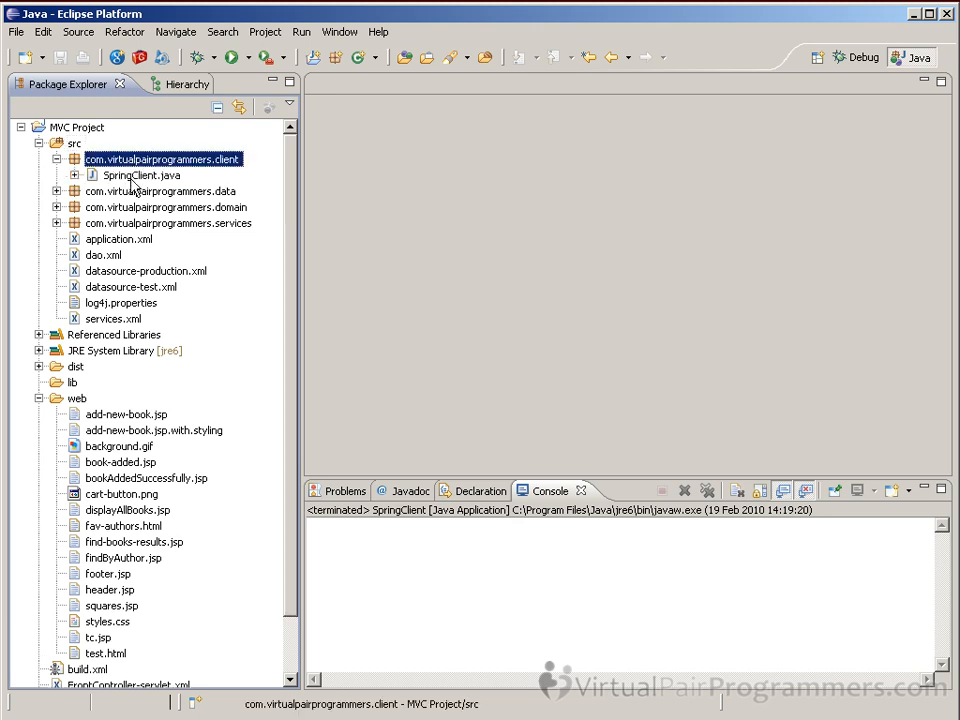
double_click(140, 176)
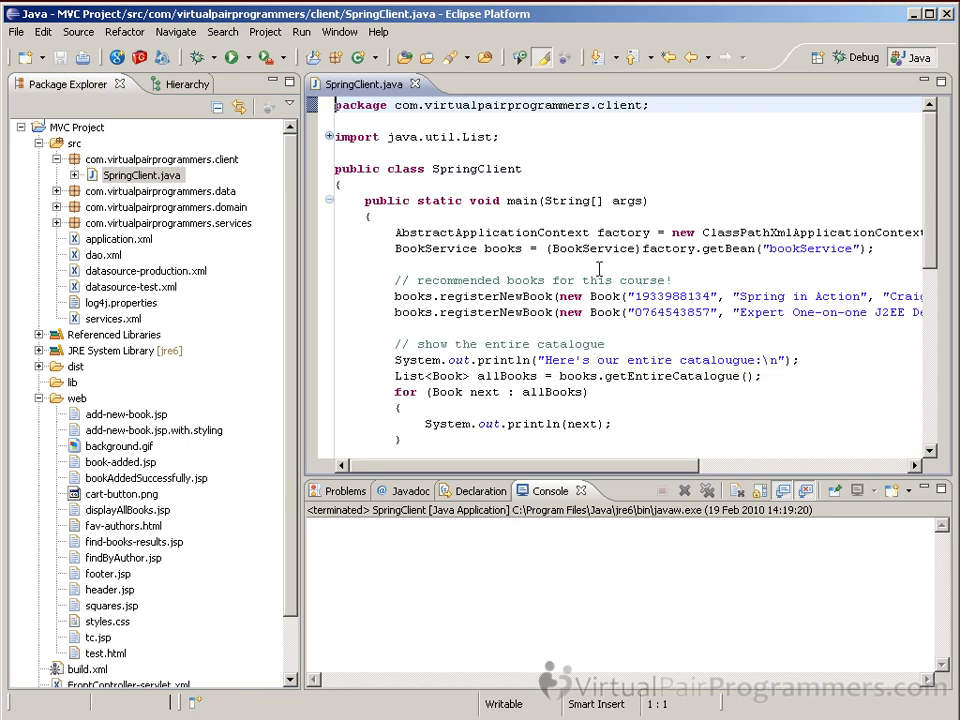
mouse_move(658, 398)
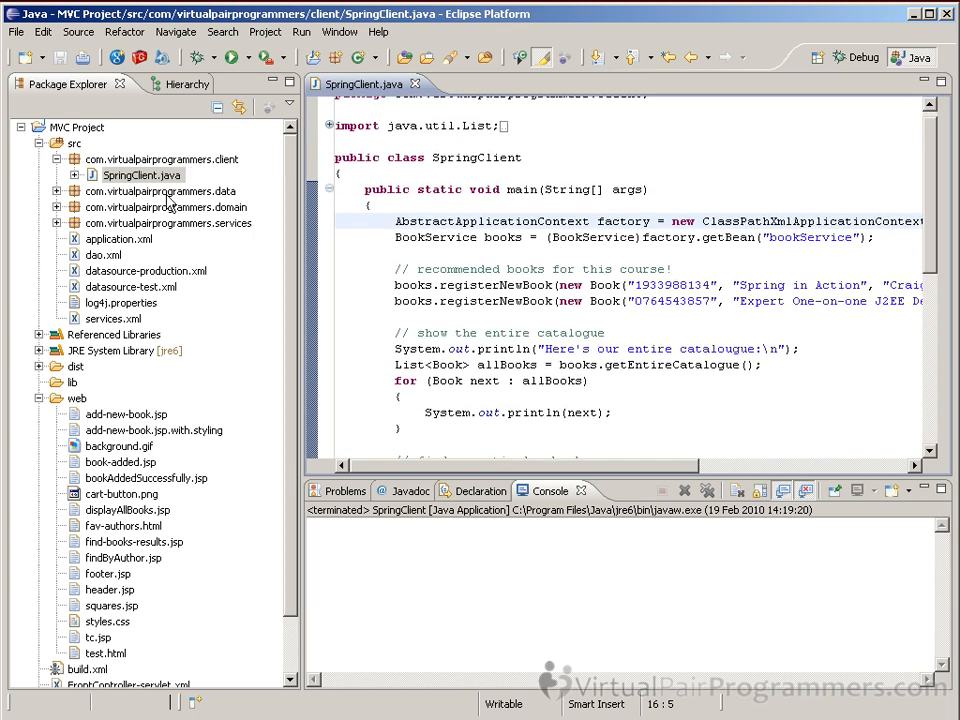
Step: Expand the data package and select BookNotFoundException.java
click(58, 192)
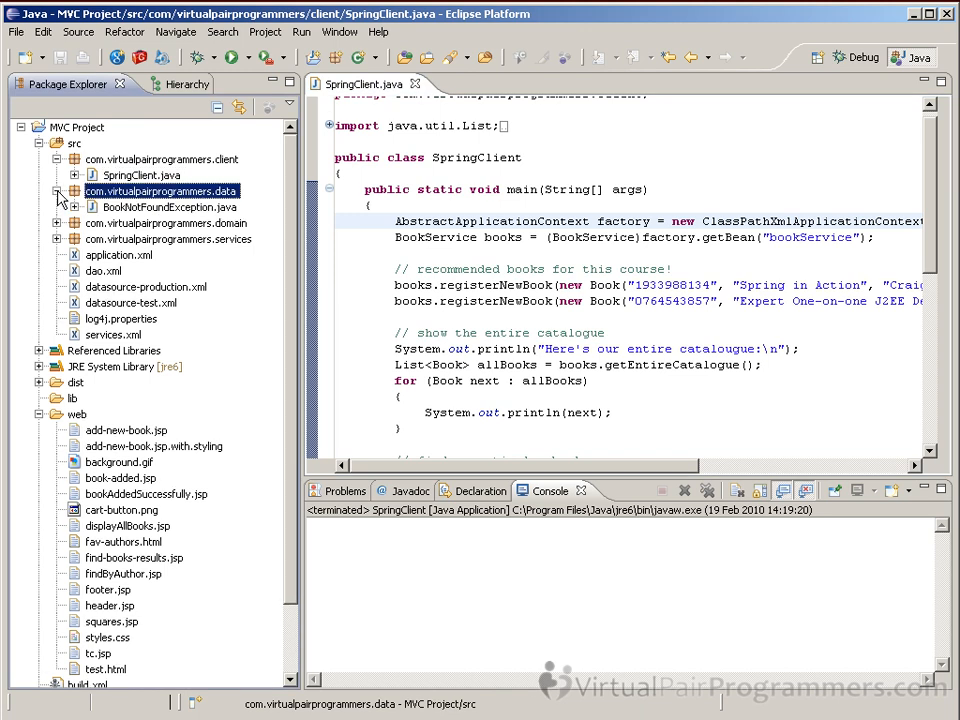
click(168, 206)
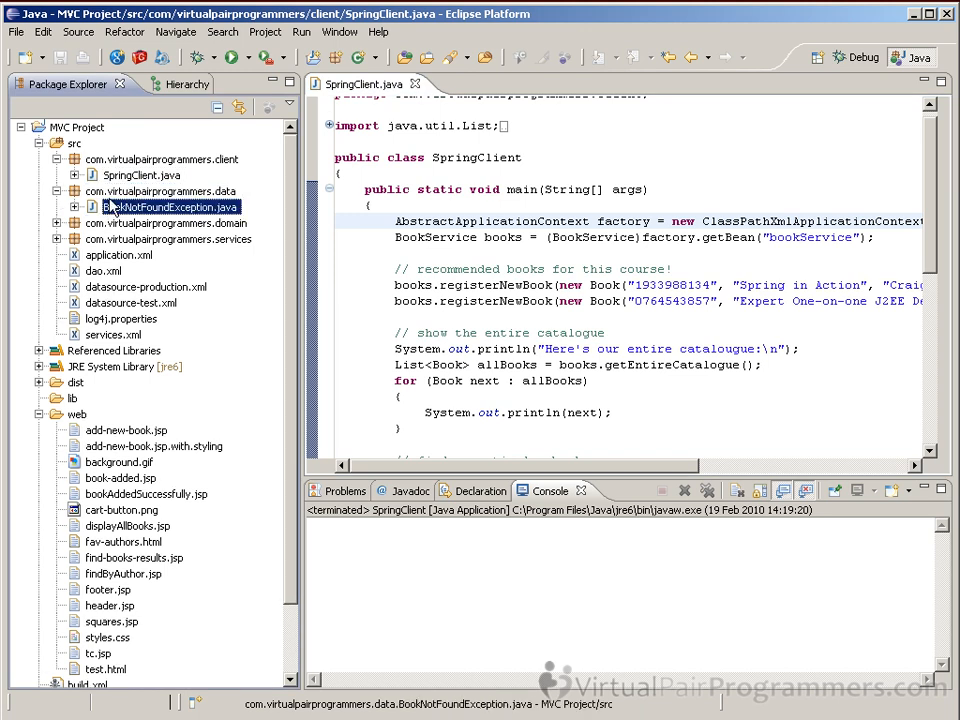
mouse_move(250, 278)
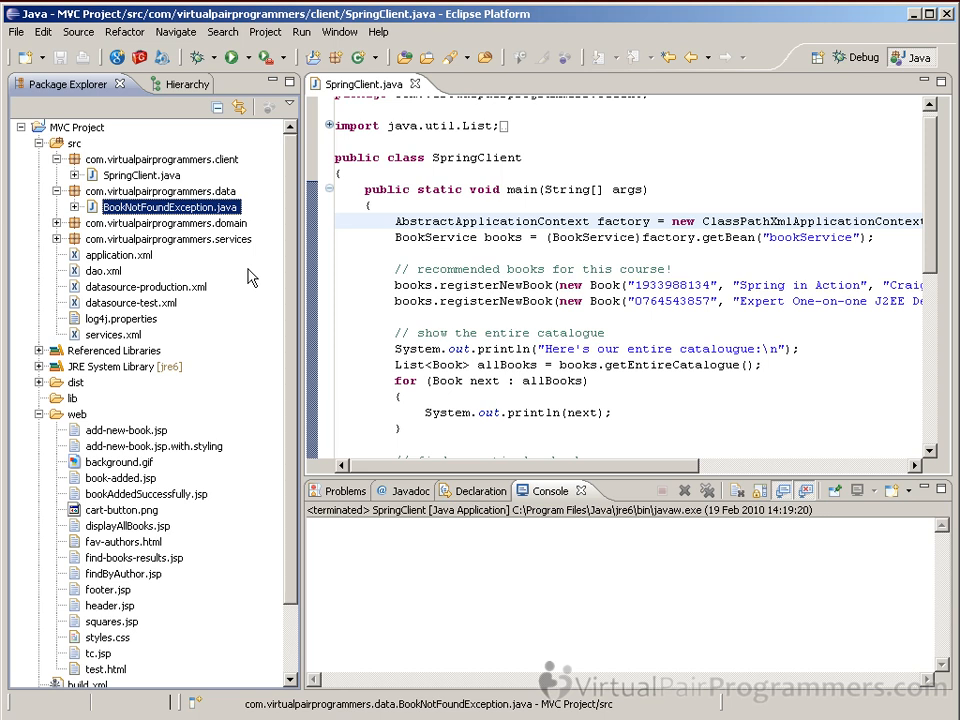
mouse_move(246, 276)
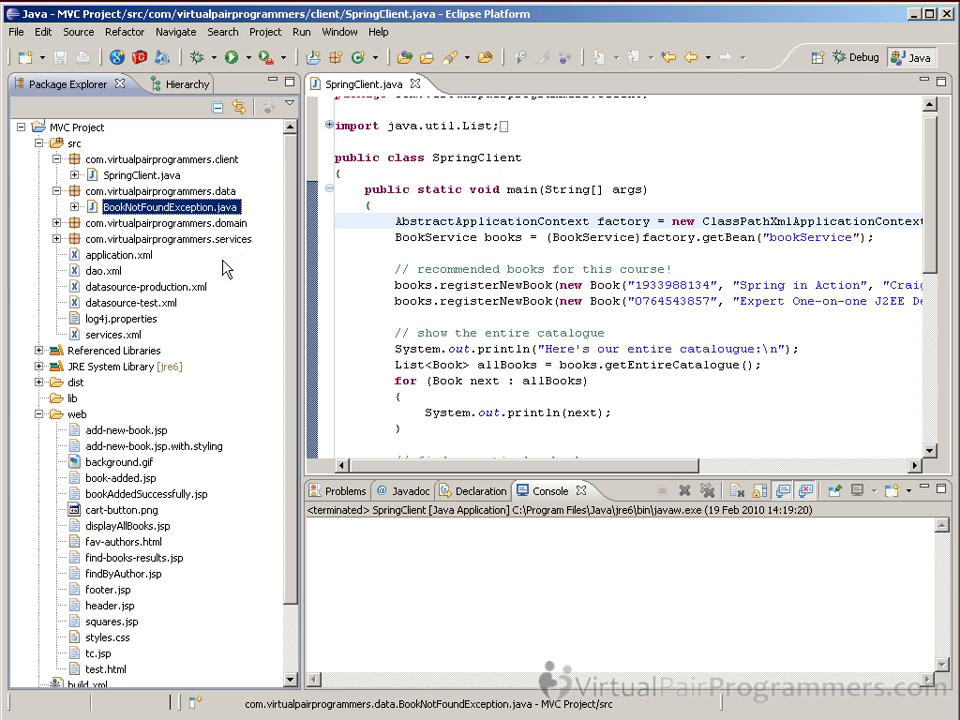
mouse_move(216, 270)
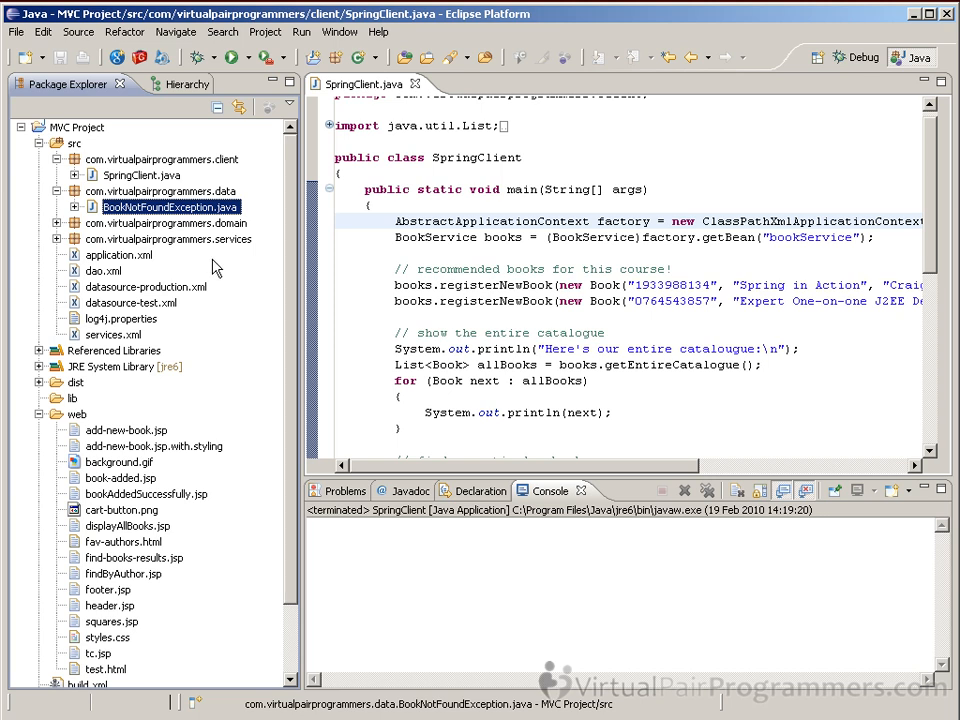
mouse_move(216, 268)
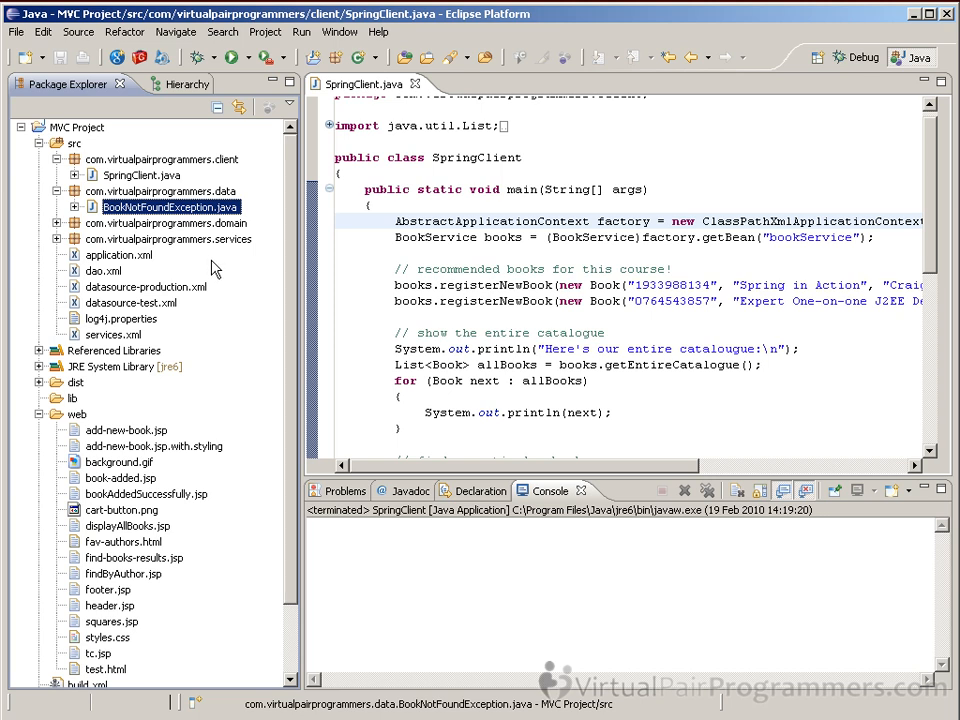
mouse_move(212, 264)
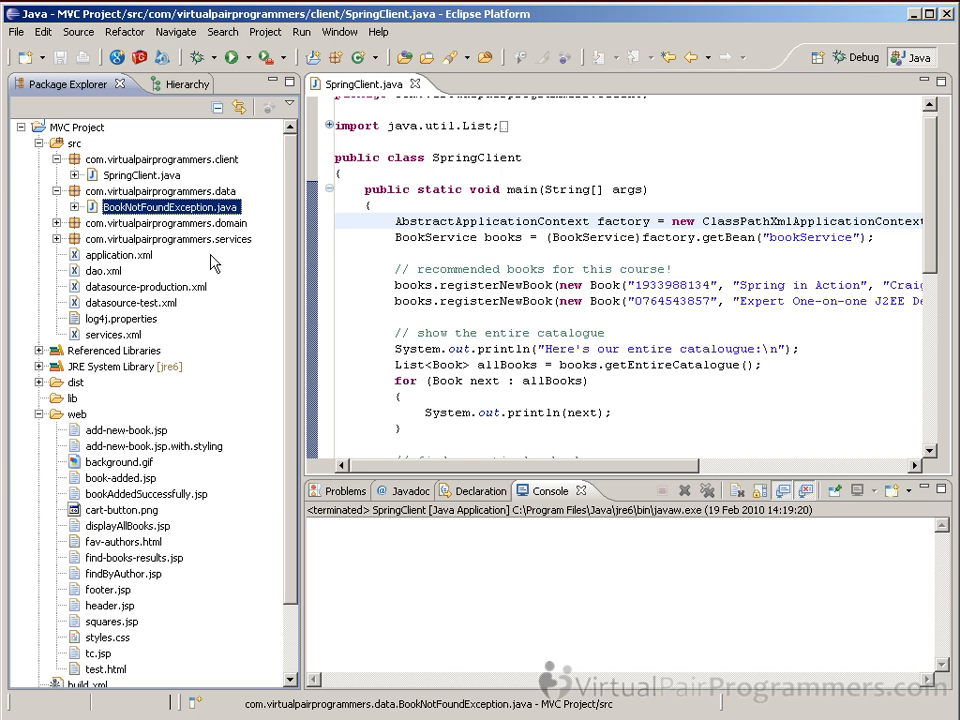
Step: Expand the domain package, open Book.java and read through its fields, constructor and toString
click(56, 224)
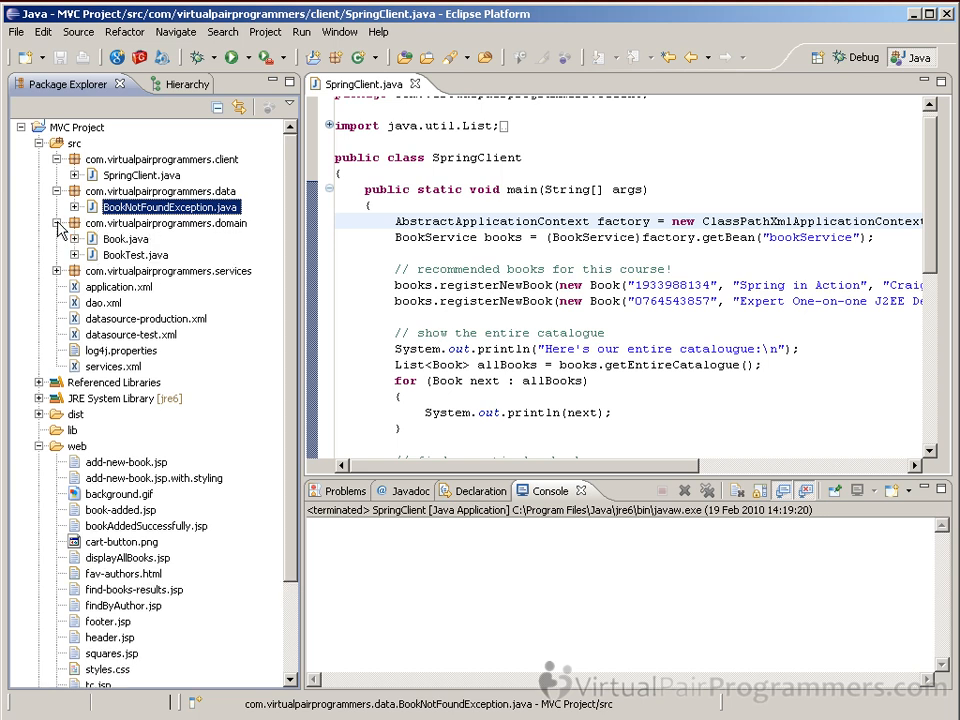
double_click(126, 238)
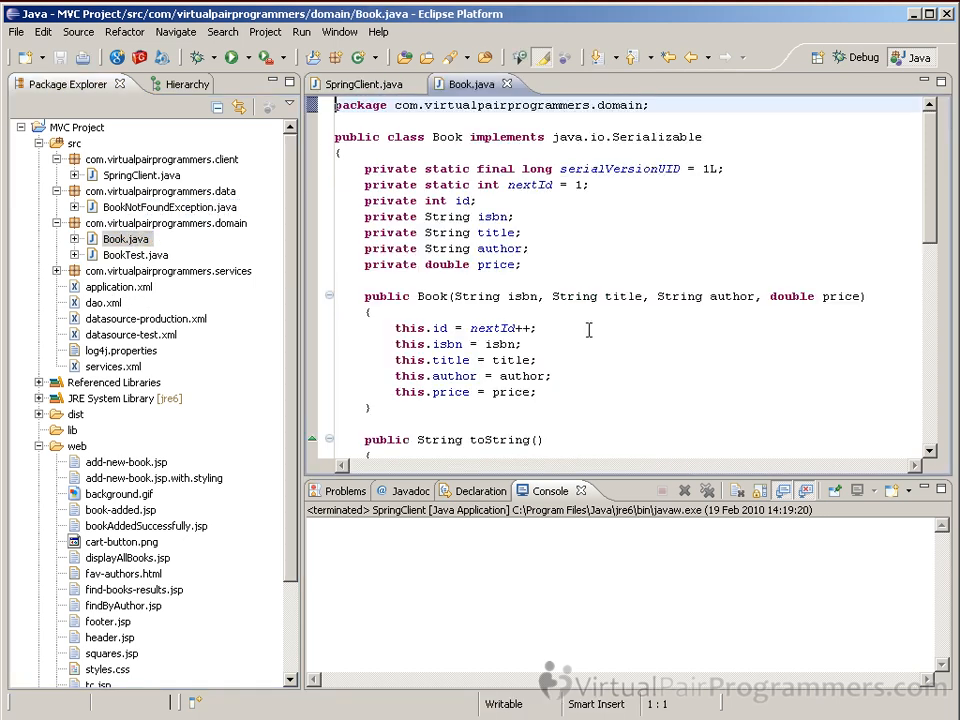
mouse_move(938, 232)
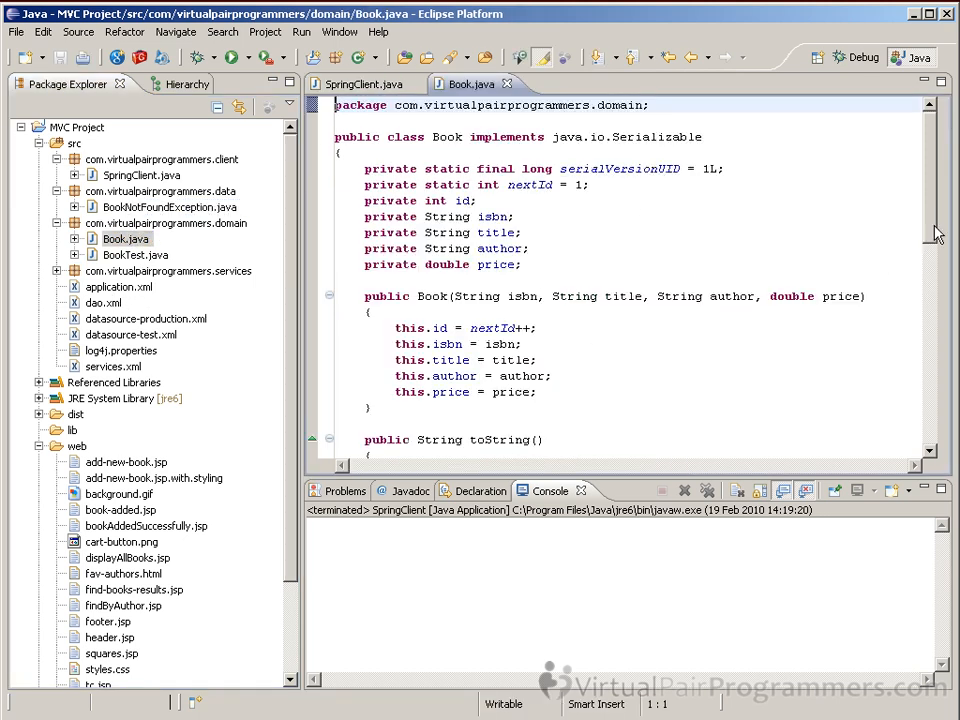
scroll(down, 3)
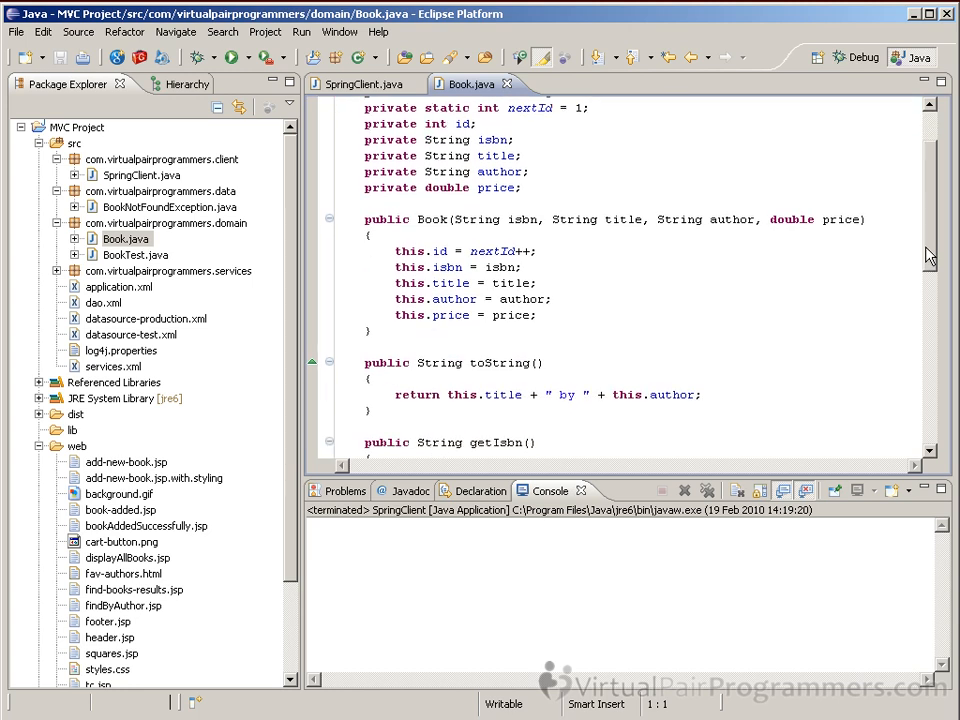
scroll(down, 3)
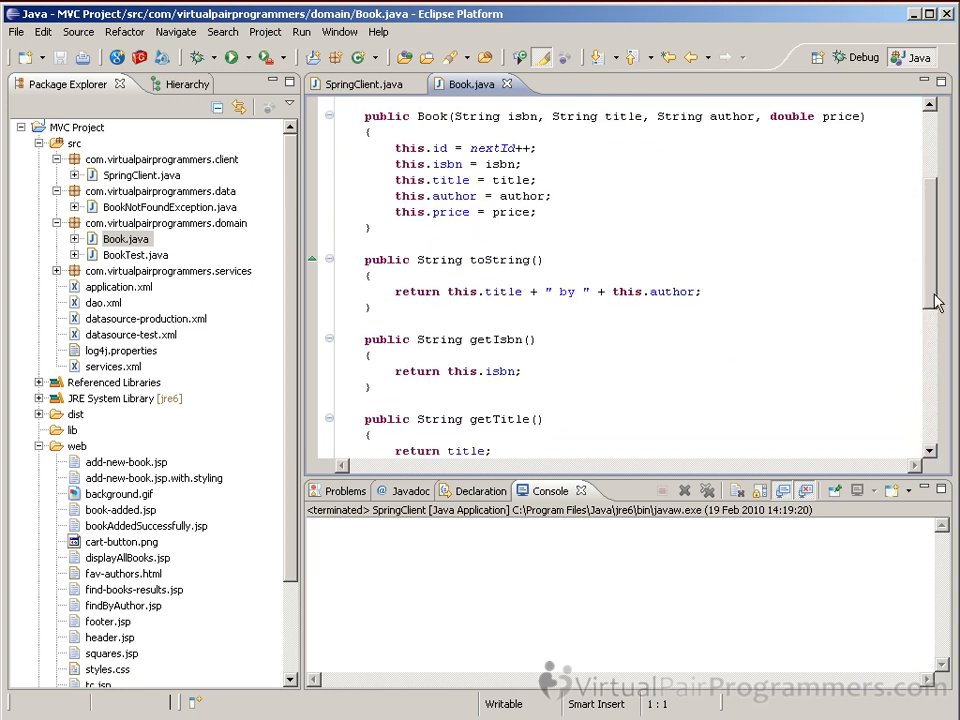
scroll(up, 3)
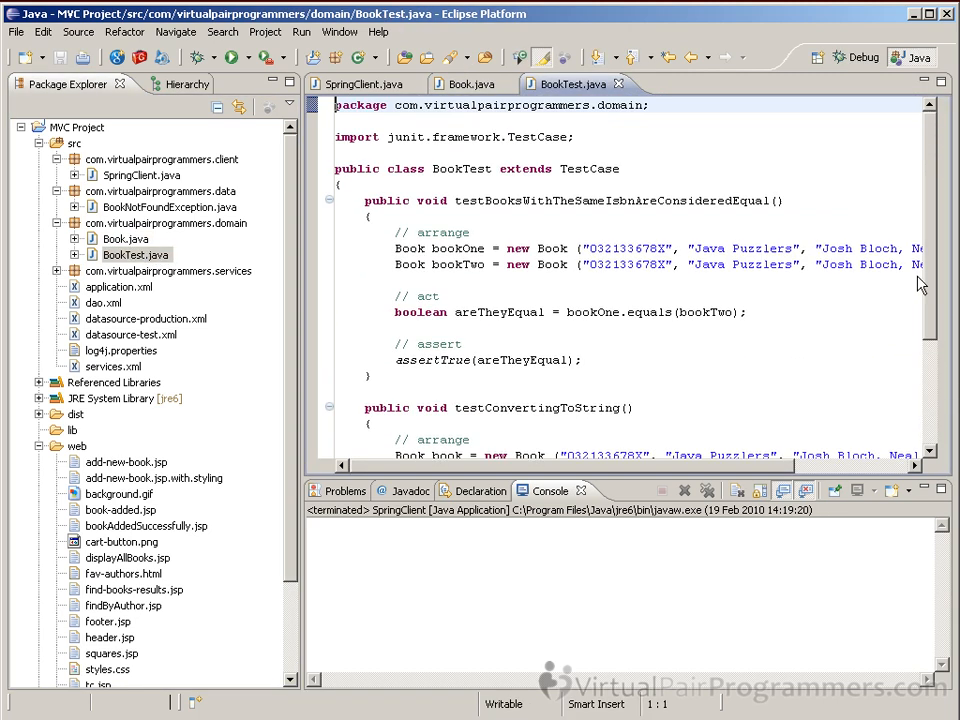
mouse_move(834, 216)
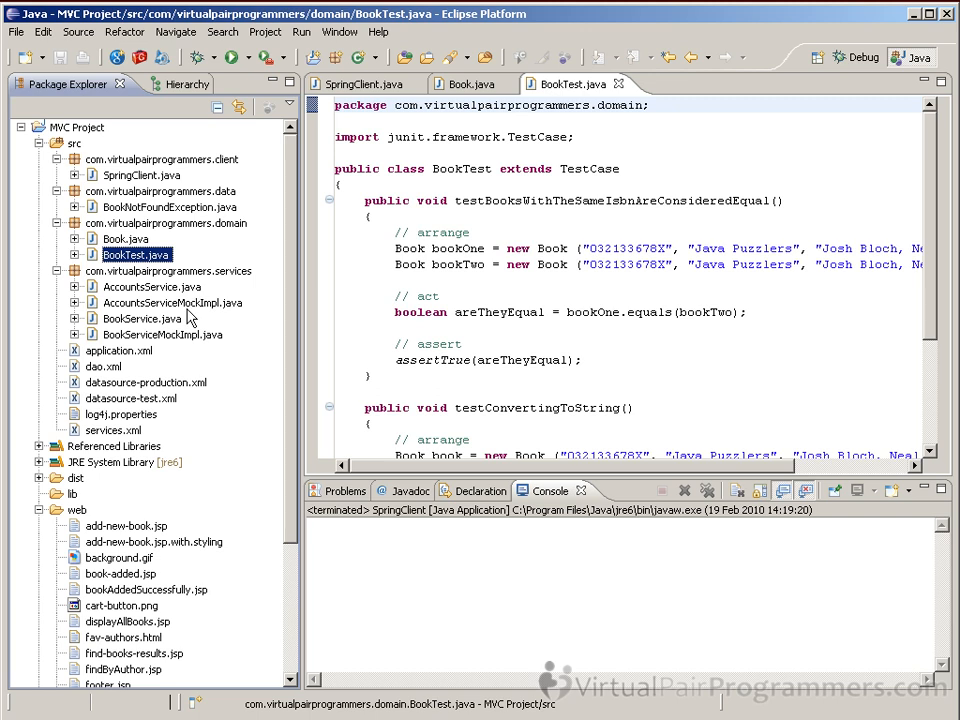
mouse_move(196, 328)
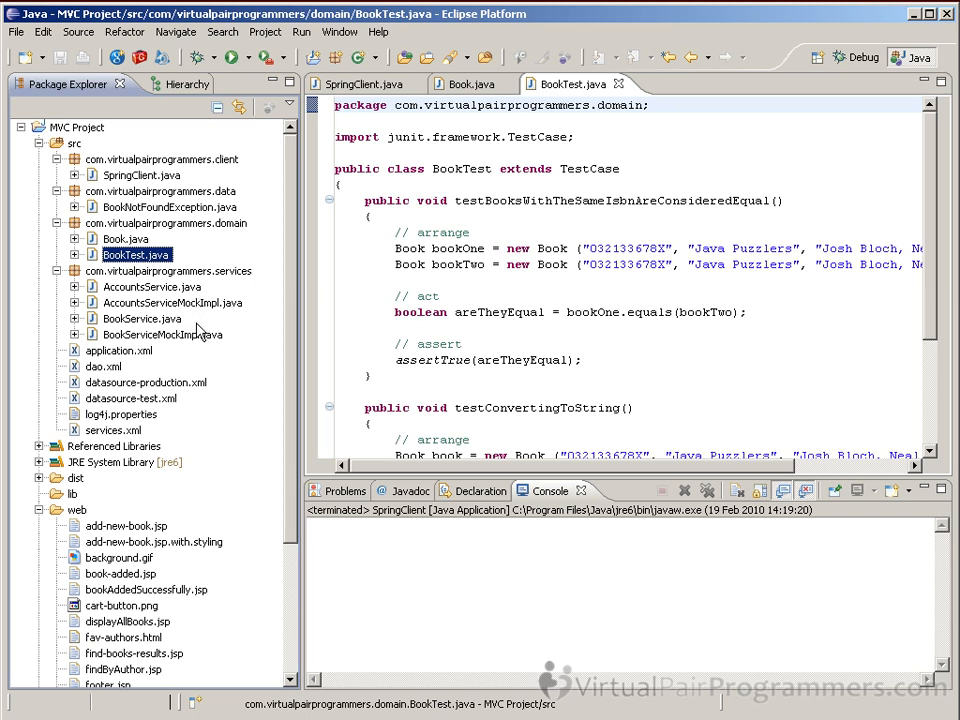
mouse_move(198, 332)
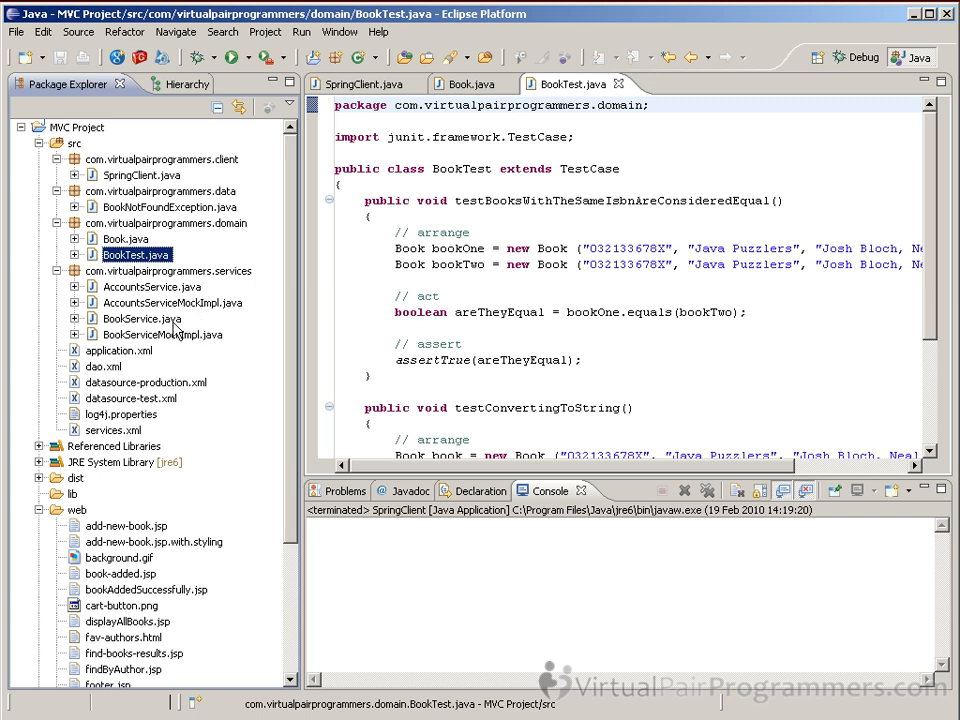
Step: Open BookService.java from the services package to view its interface methods
click(140, 318)
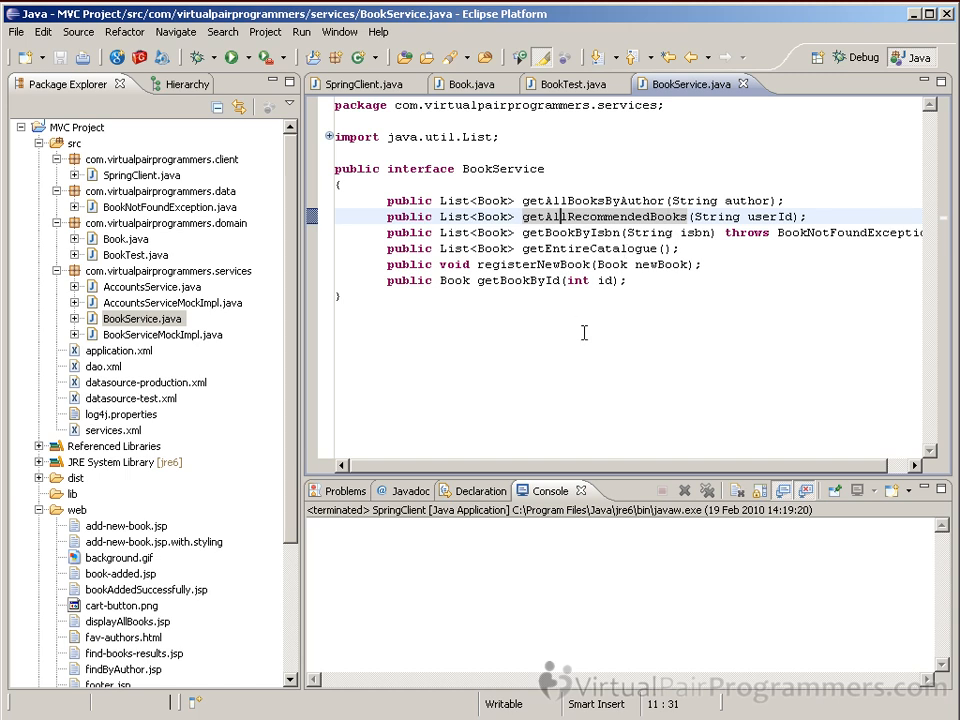
mouse_move(602, 382)
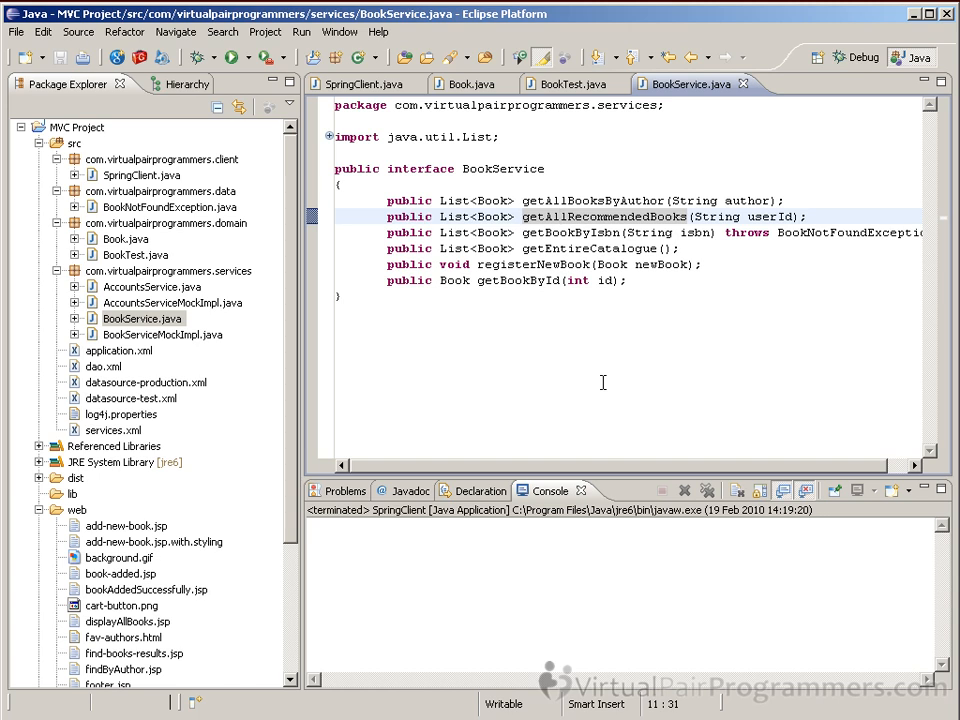
mouse_move(192, 334)
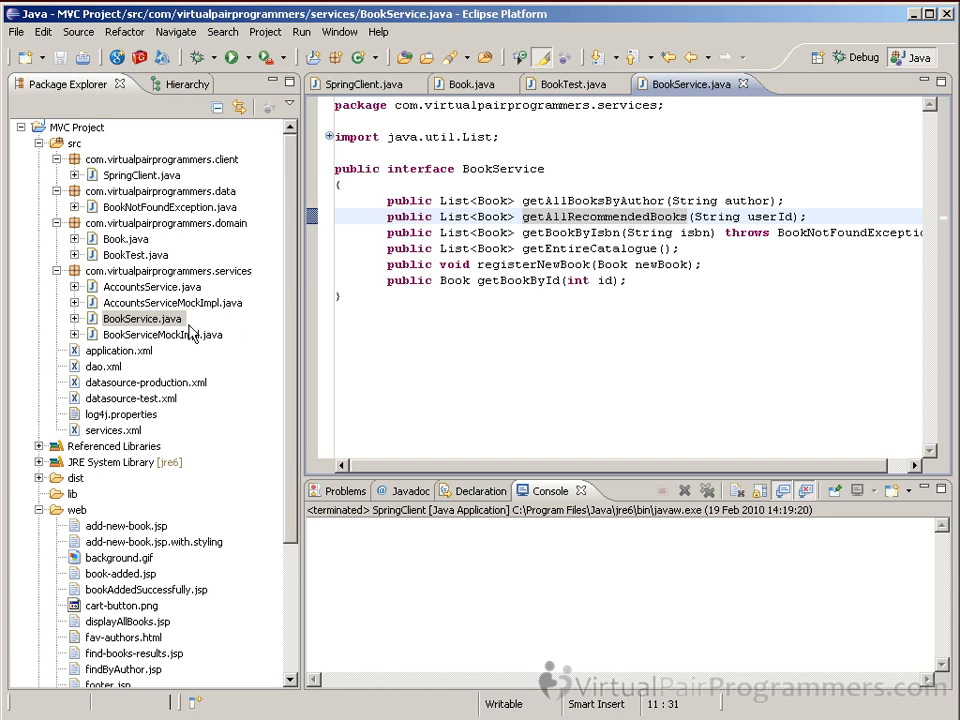
Step: Open BookServiceMockImpl.java, read its hard-coded book list, then return to SpringClient.java
click(162, 334)
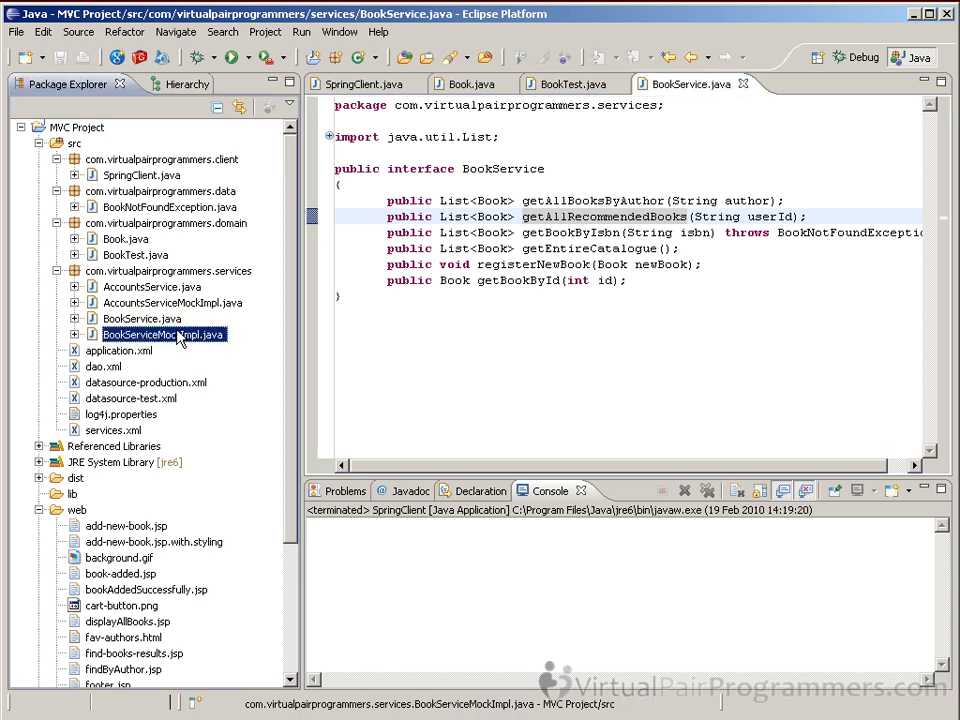
double_click(162, 334)
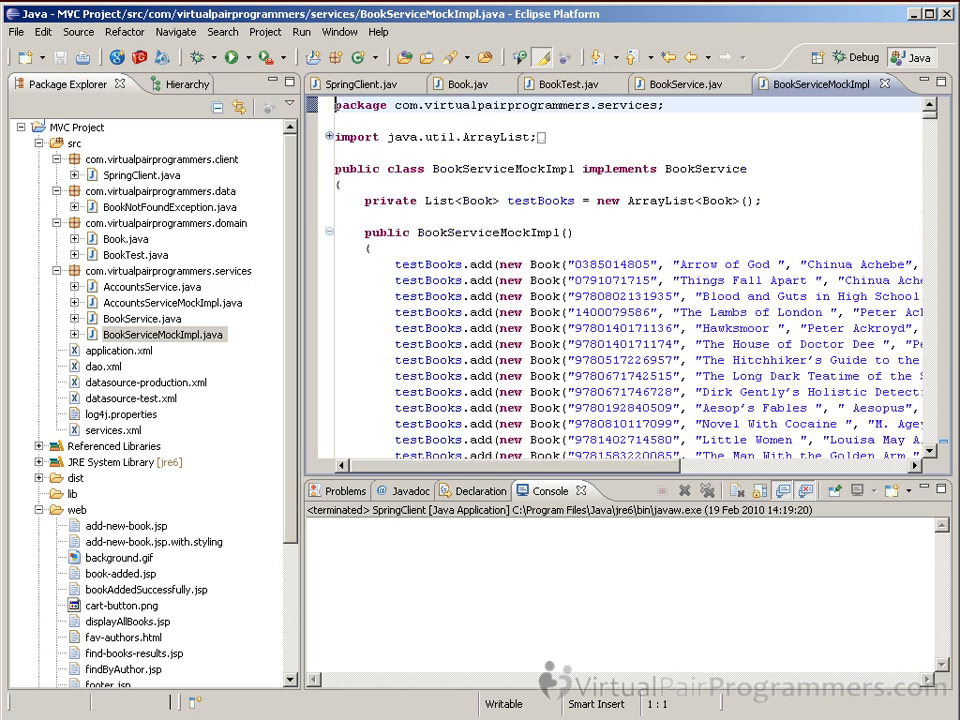
scroll(down, 3)
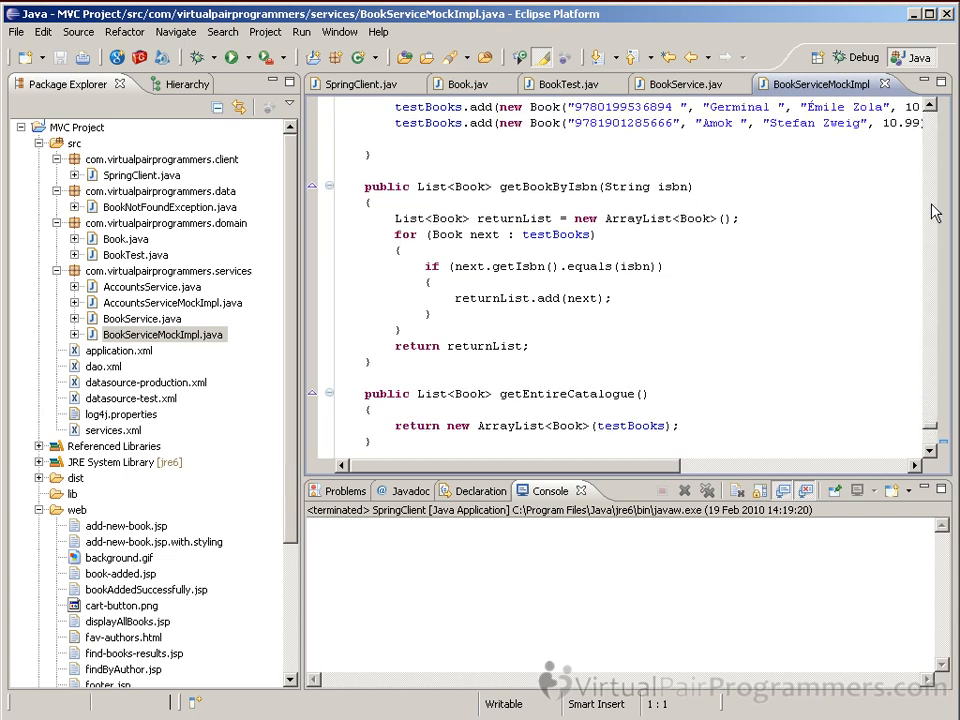
mouse_move(938, 206)
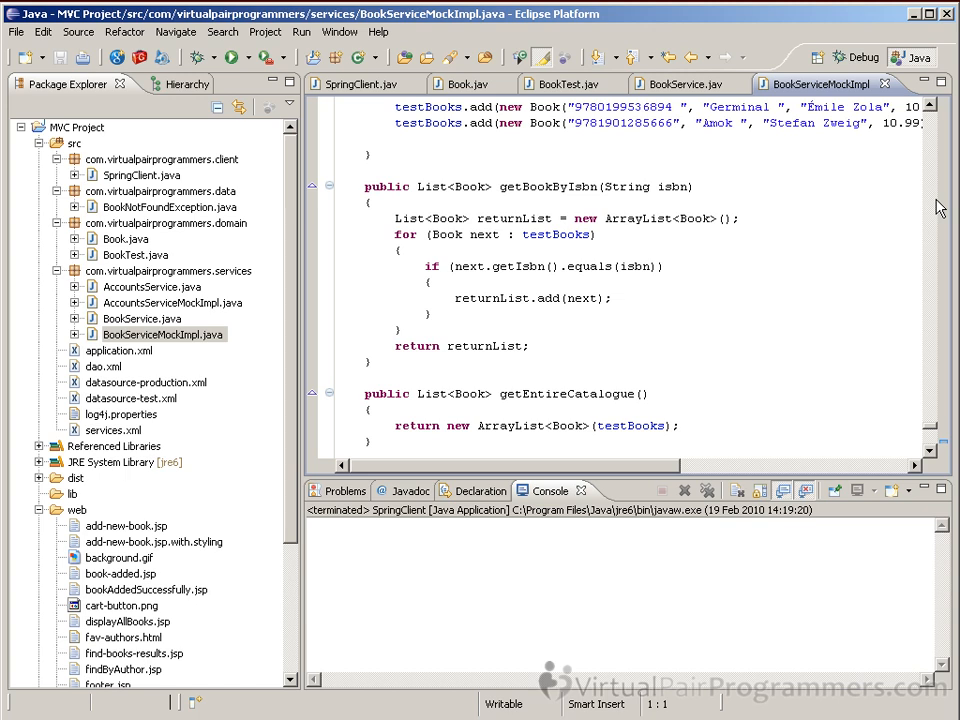
mouse_move(944, 258)
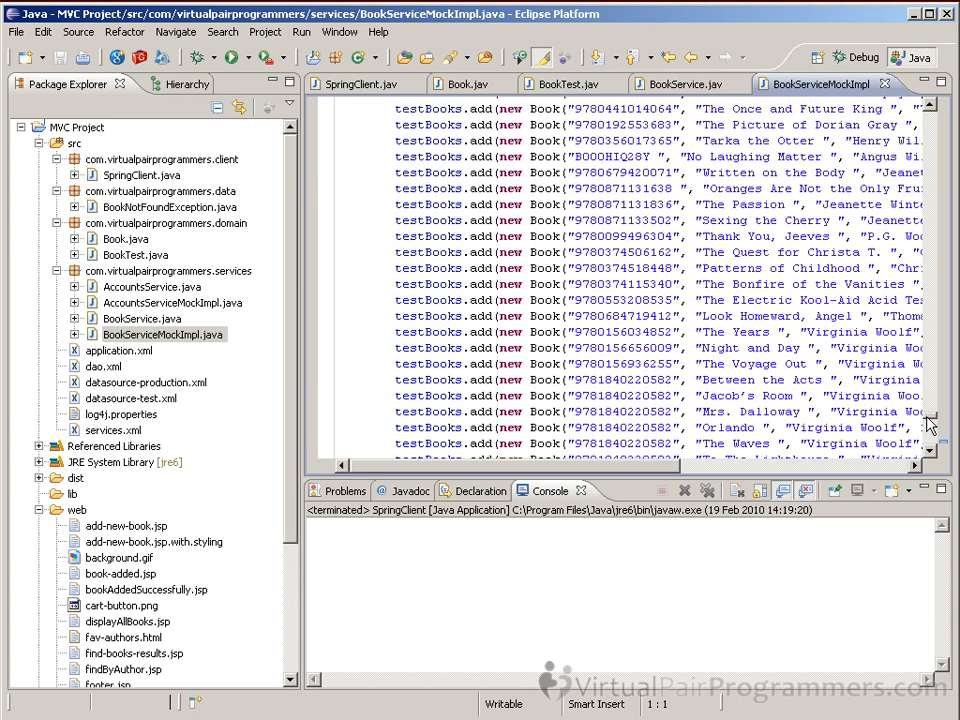
scroll(down, 3)
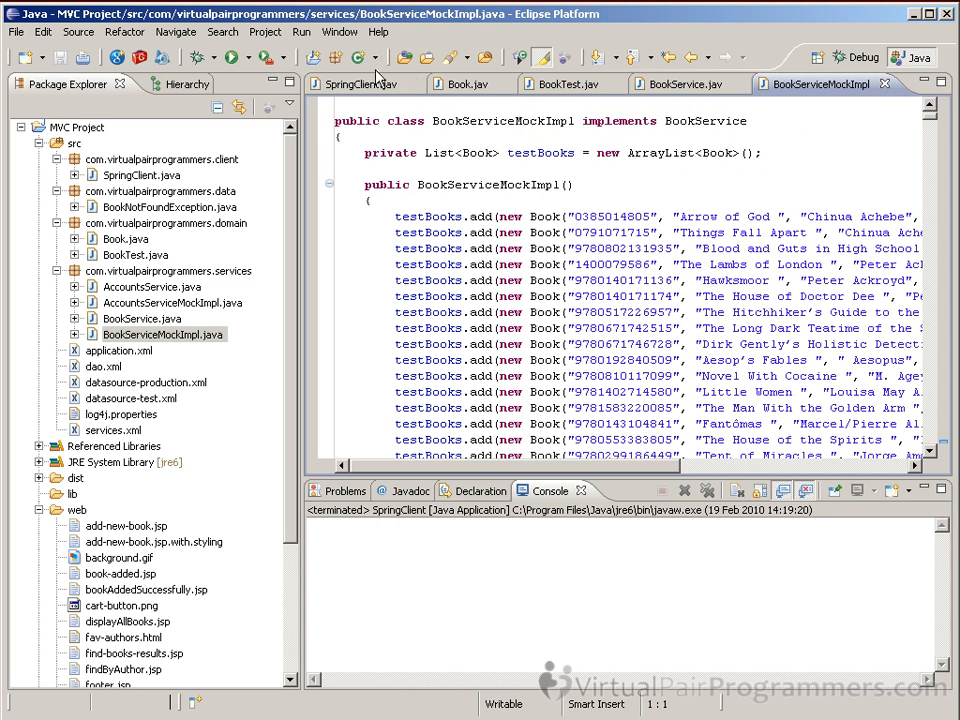
click(360, 84)
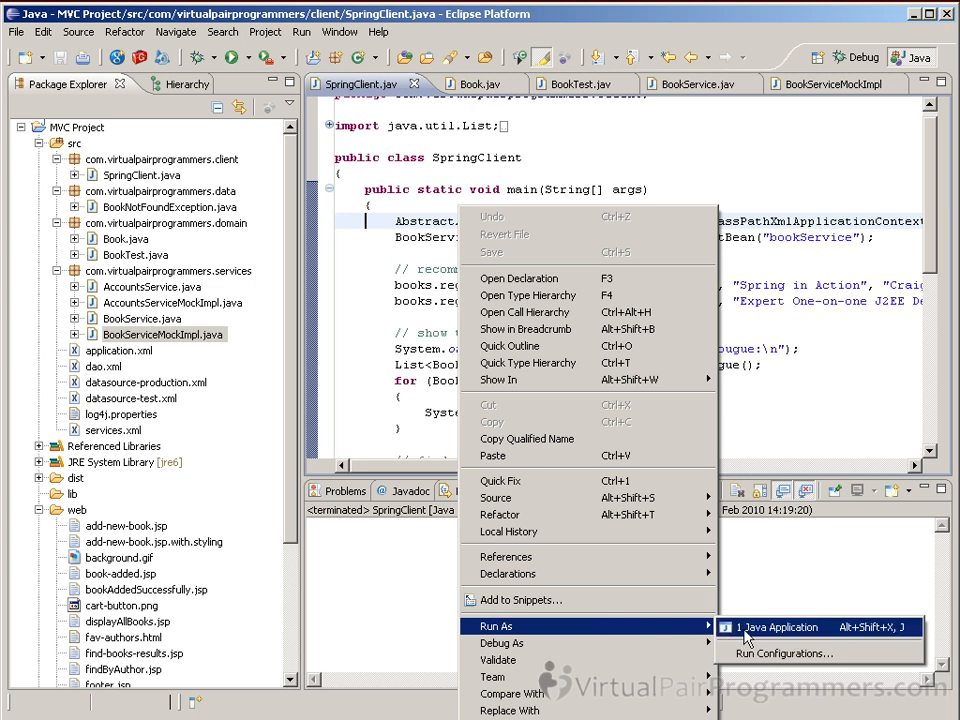
Step: Run SpringClient as a Java application and review the catalogue and Rod Johnson results in the Console
click(780, 626)
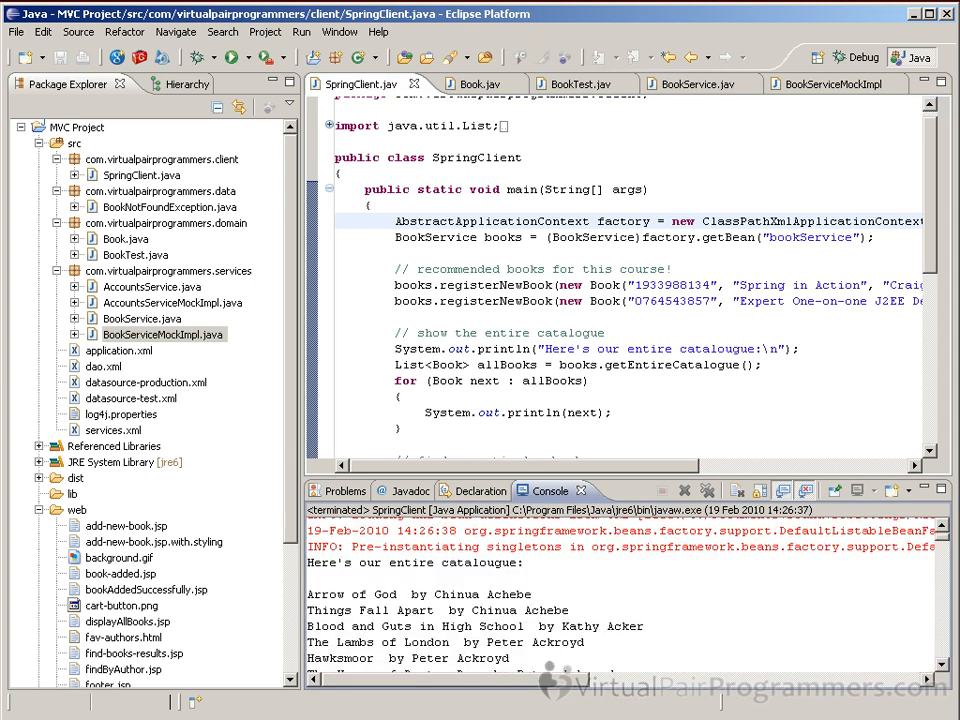
scroll(down, 3)
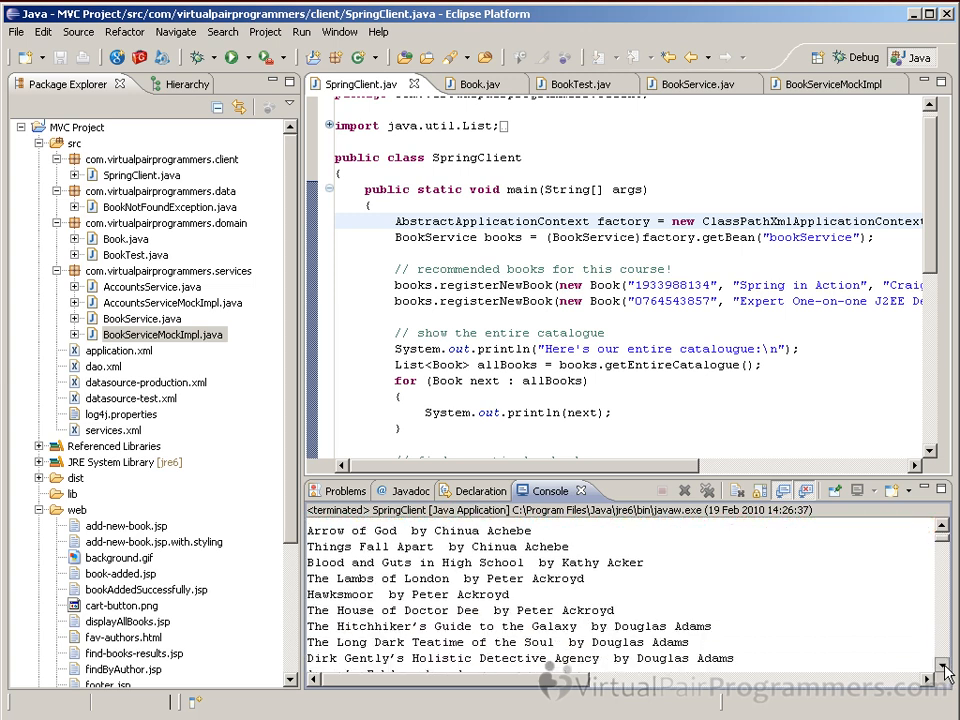
scroll(down, 3)
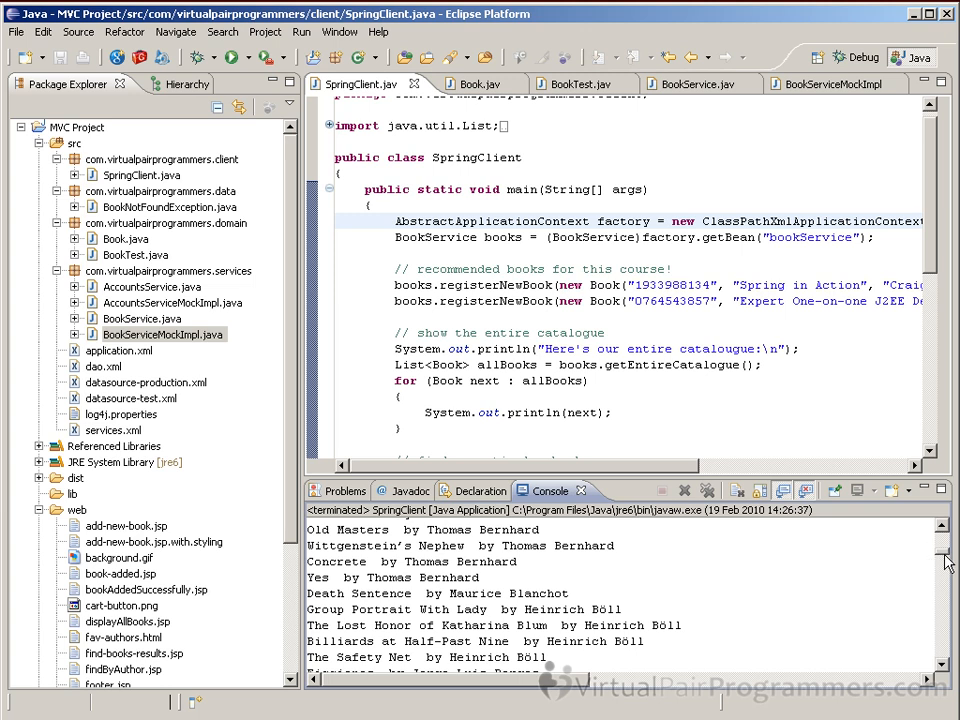
scroll(down, 3)
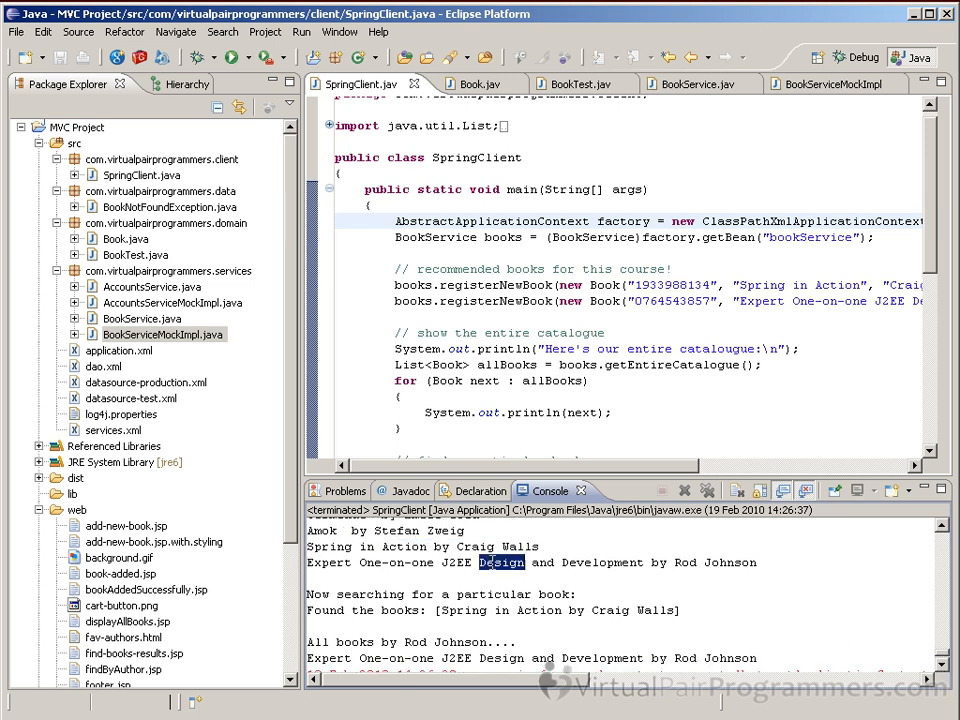
triple_click(530, 562)
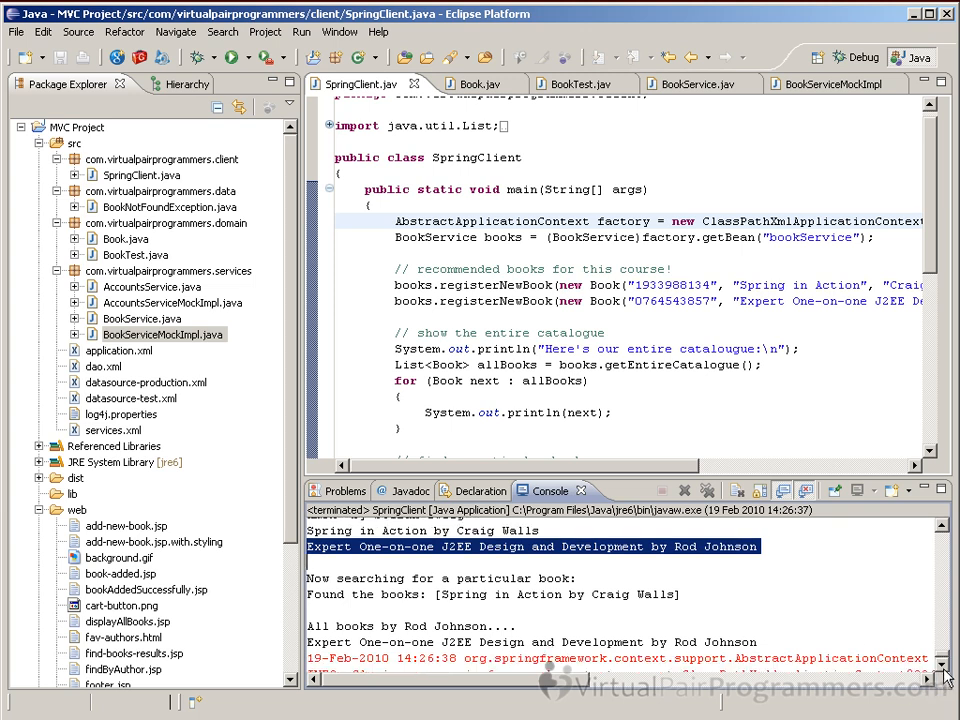
scroll(down, 3)
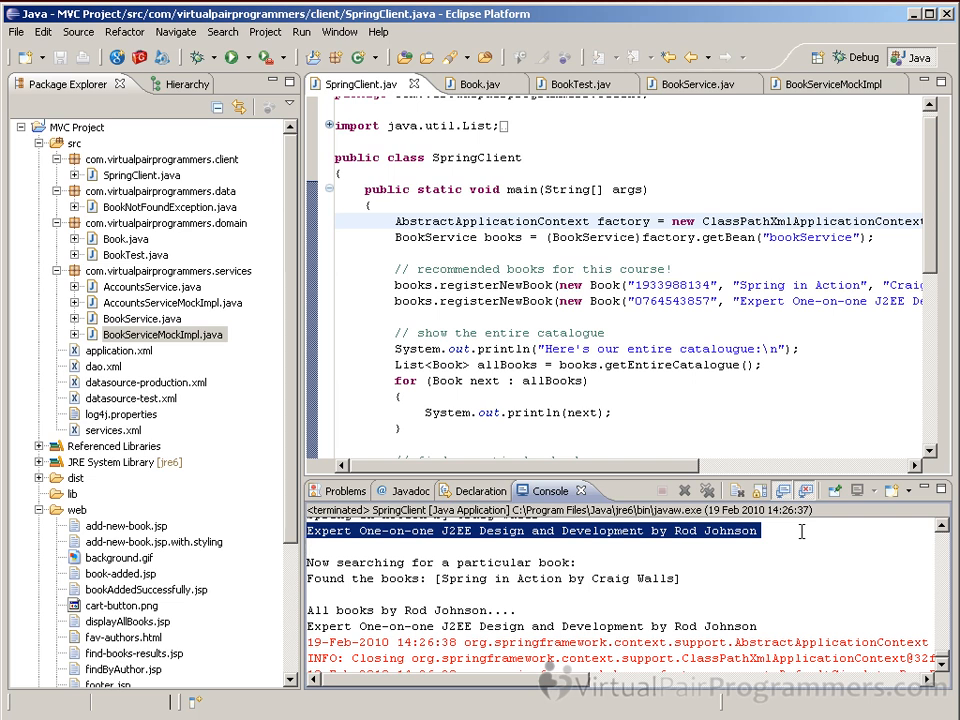
mouse_move(798, 532)
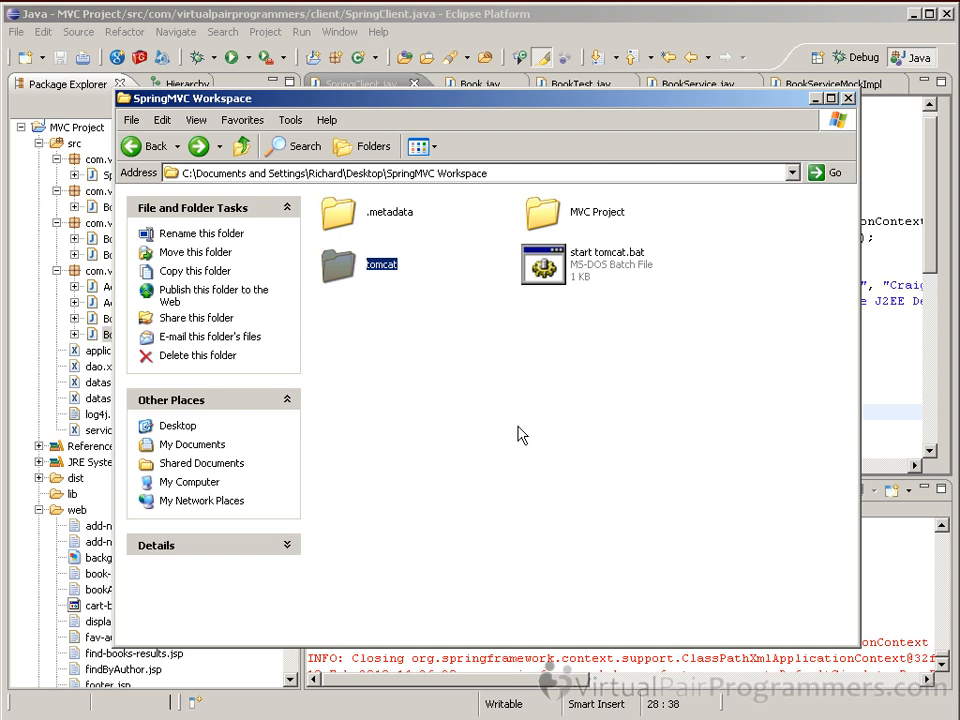
mouse_move(590, 346)
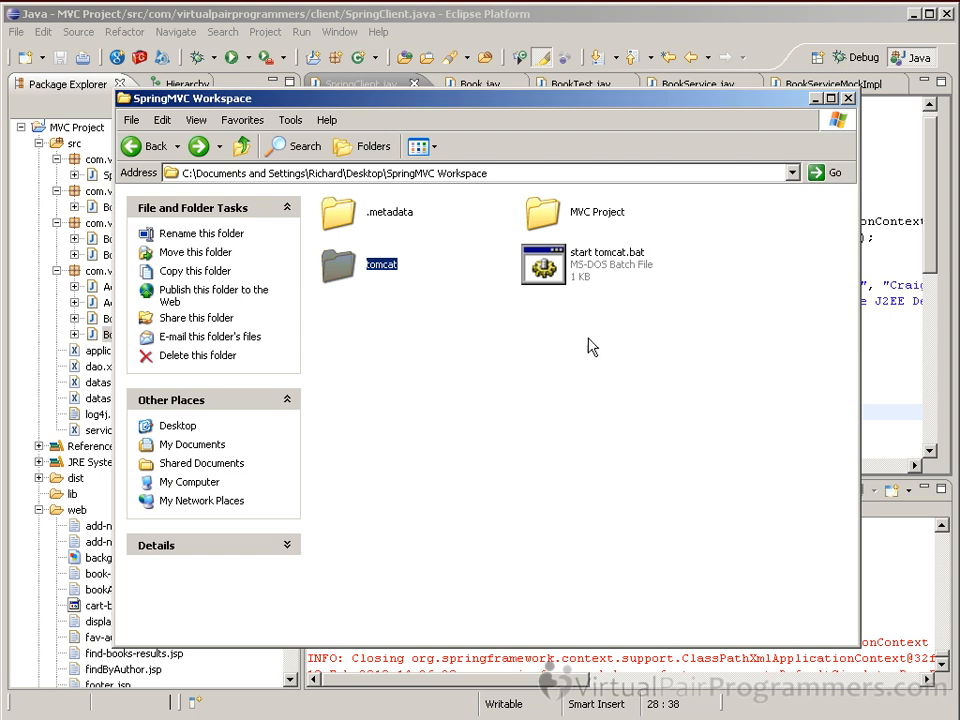
Step: Run start tomcat.bat from the SpringMVC Workspace folder to start the Tomcat server
click(544, 264)
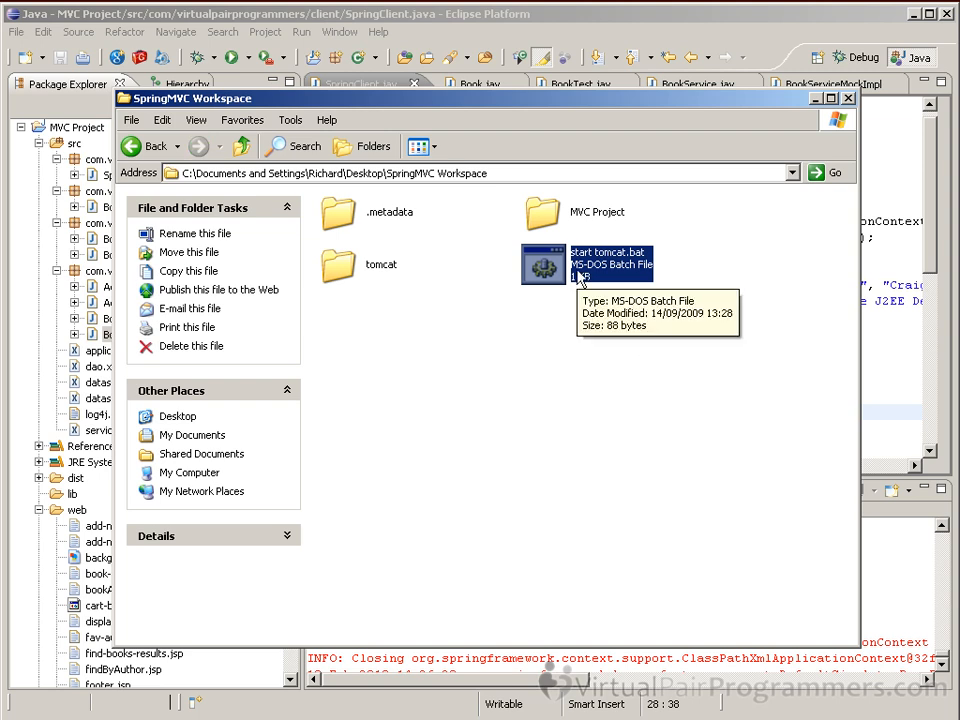
double_click(556, 264)
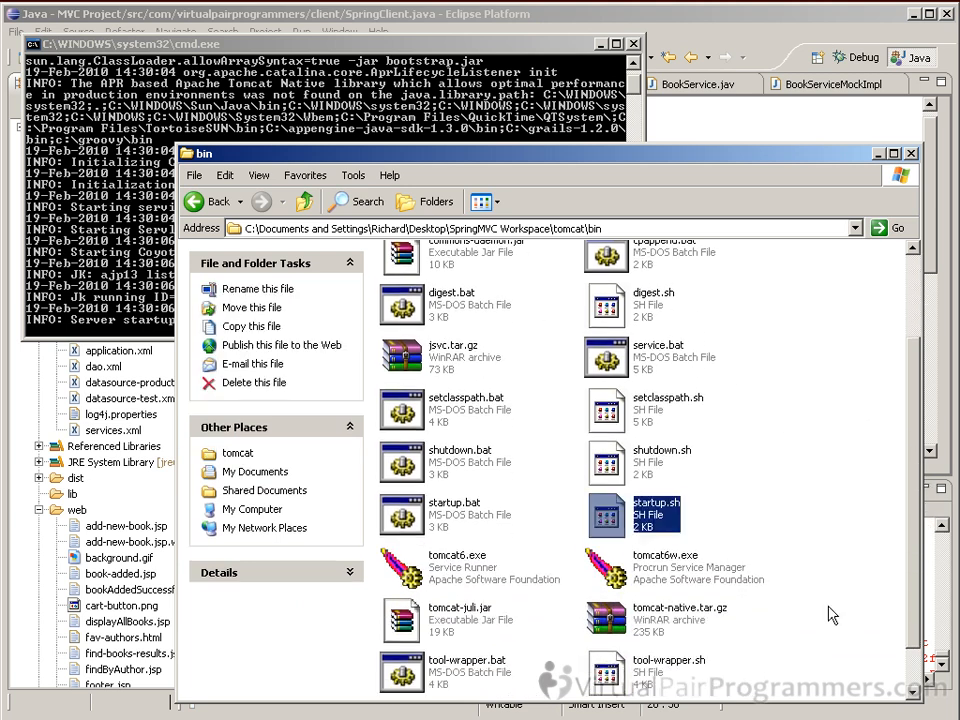
mouse_move(660, 516)
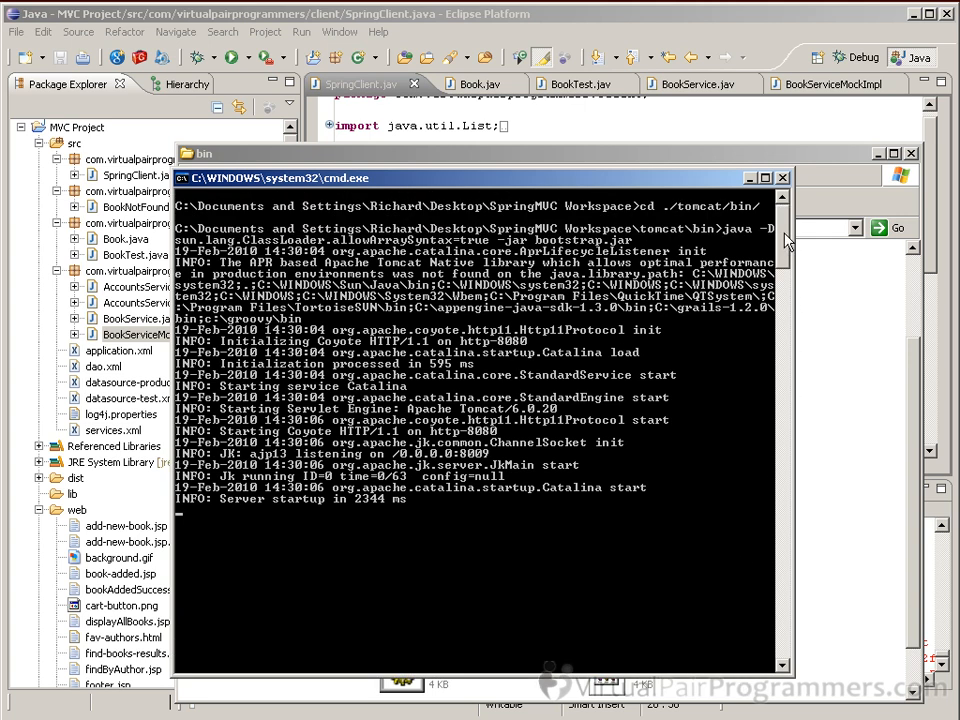
mouse_move(408, 572)
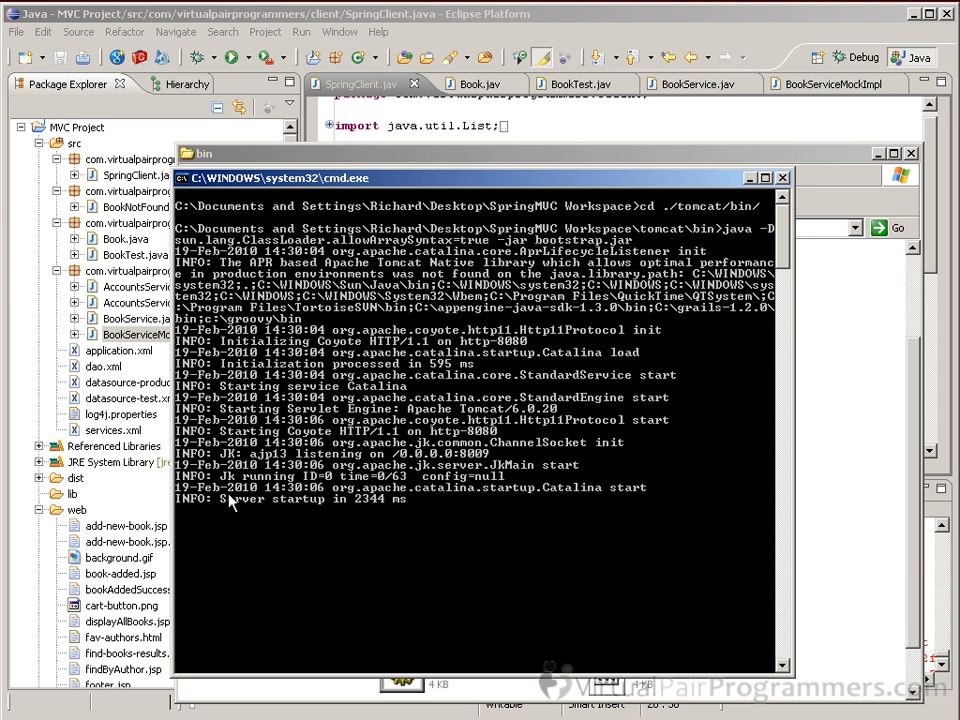
mouse_move(244, 520)
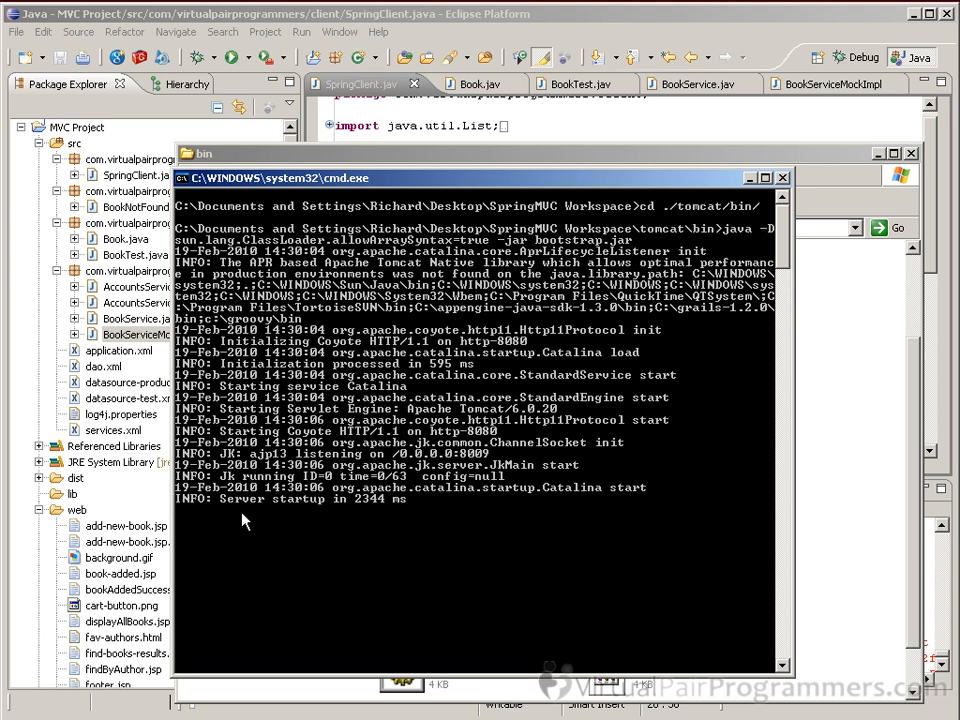
mouse_move(278, 534)
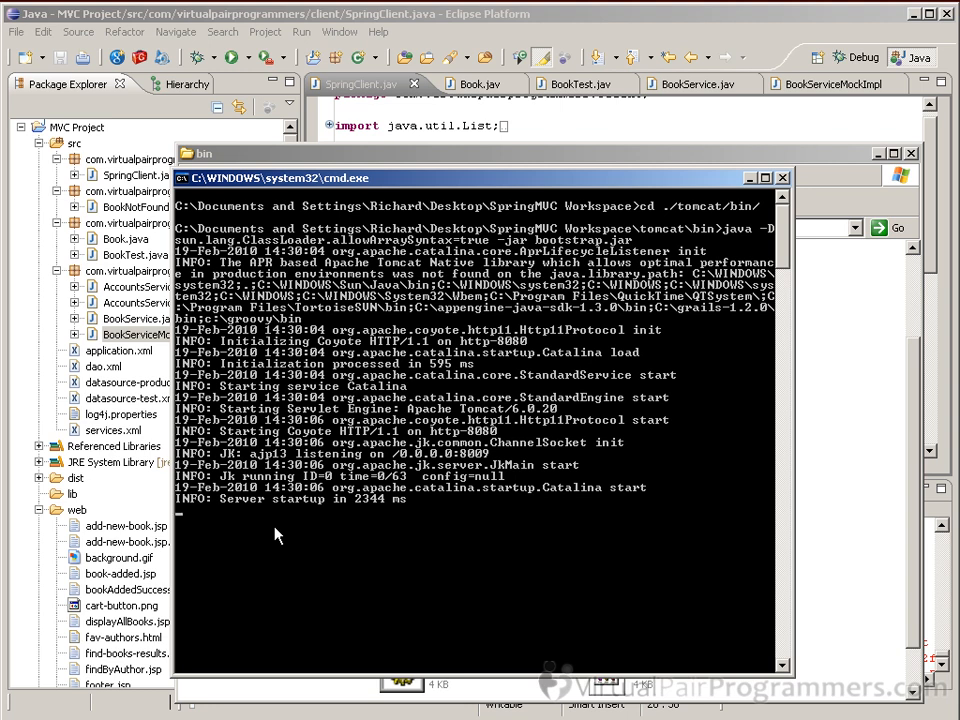
mouse_move(280, 540)
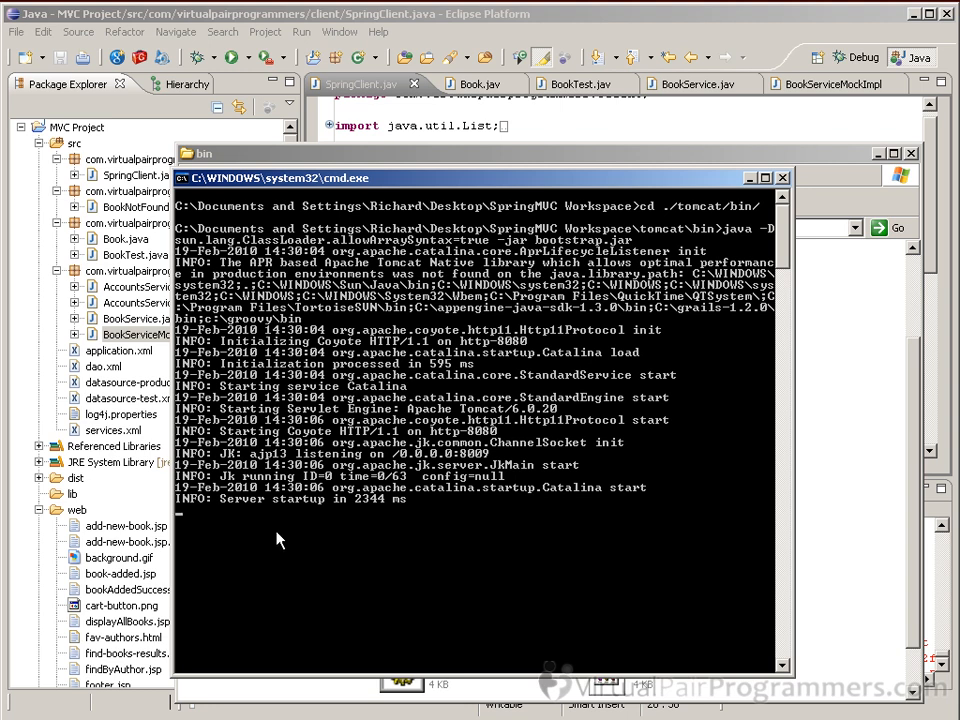
mouse_move(224, 512)
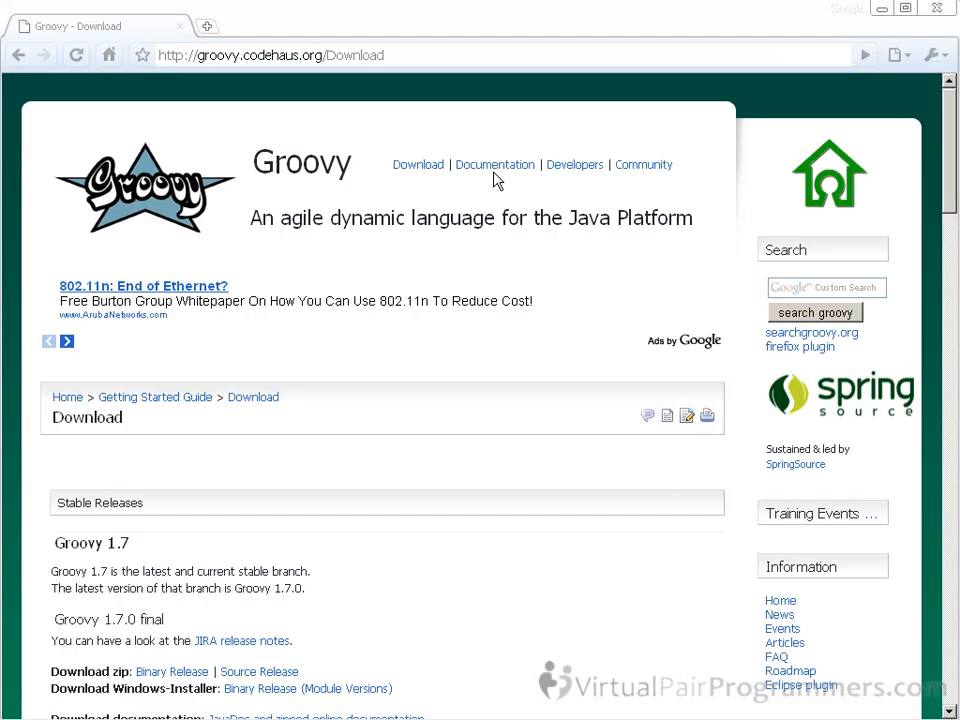
Step: Navigate Chrome to 127.0.0.1:8080 to show the Tomcat welcome page
click(270, 56)
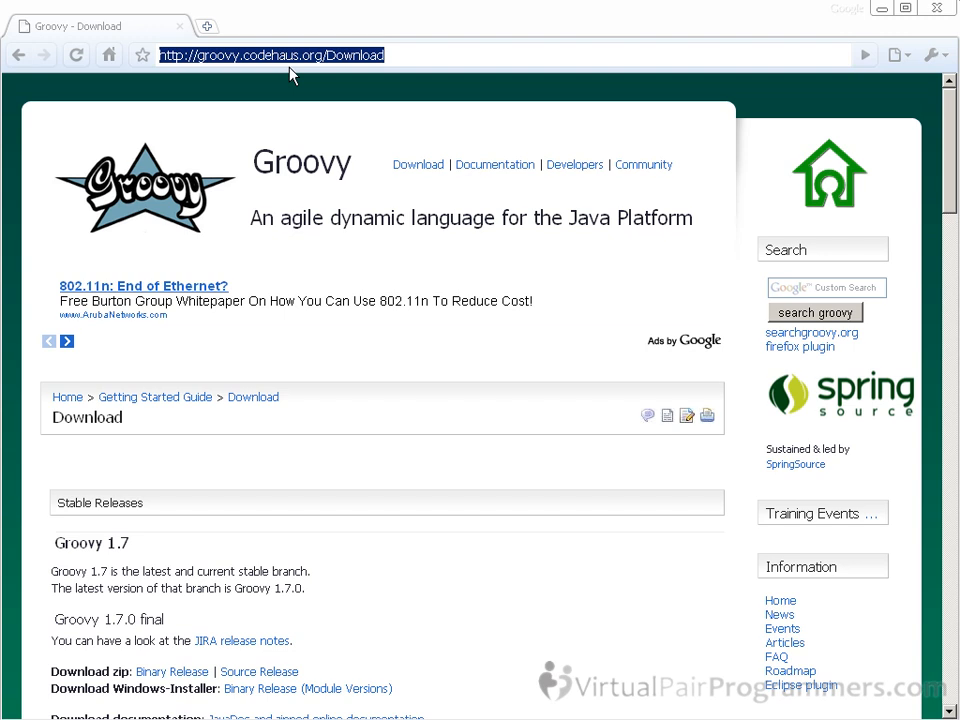
text(127.0.0.1)
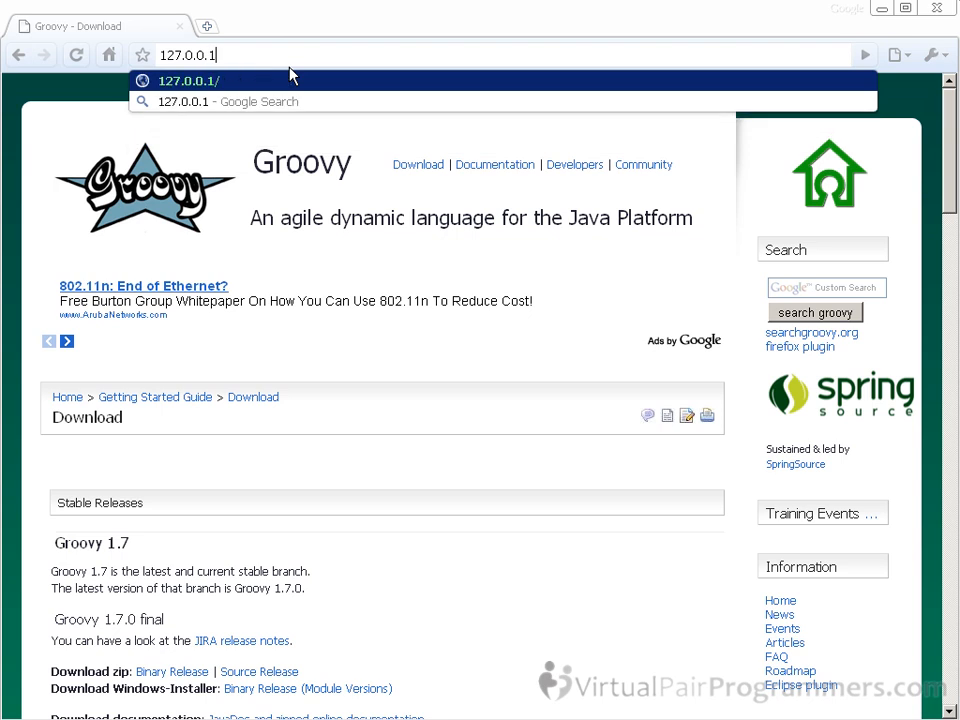
text(:8080/)
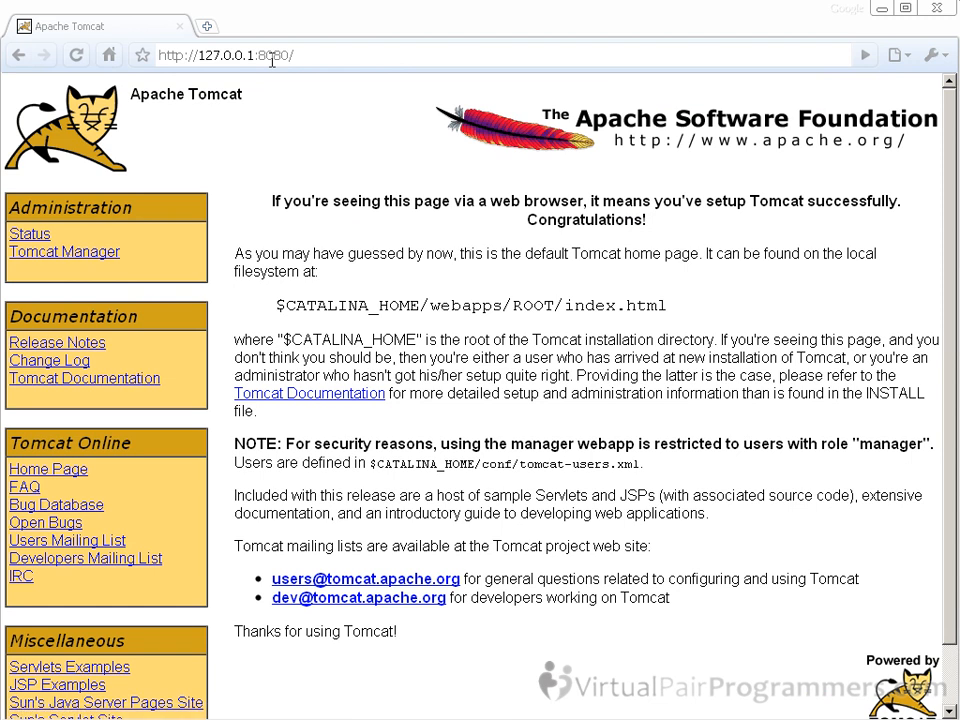
mouse_move(556, 304)
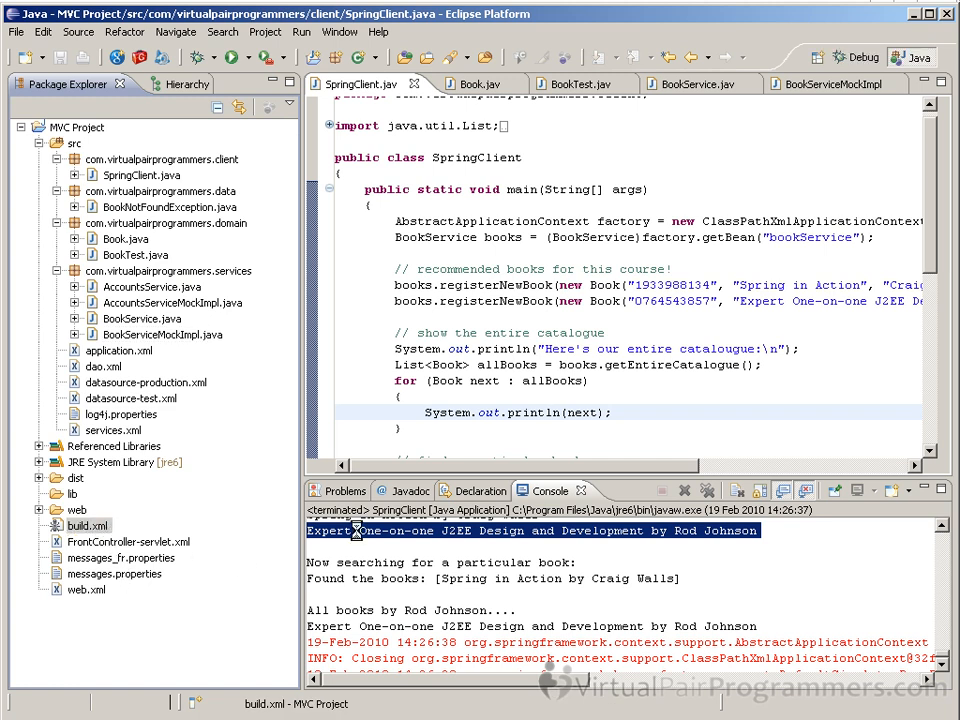
Step: Open build.xml and review its properties, including tomcat.webapps.dir pointing to ../tomcat/webapps
click(764, 84)
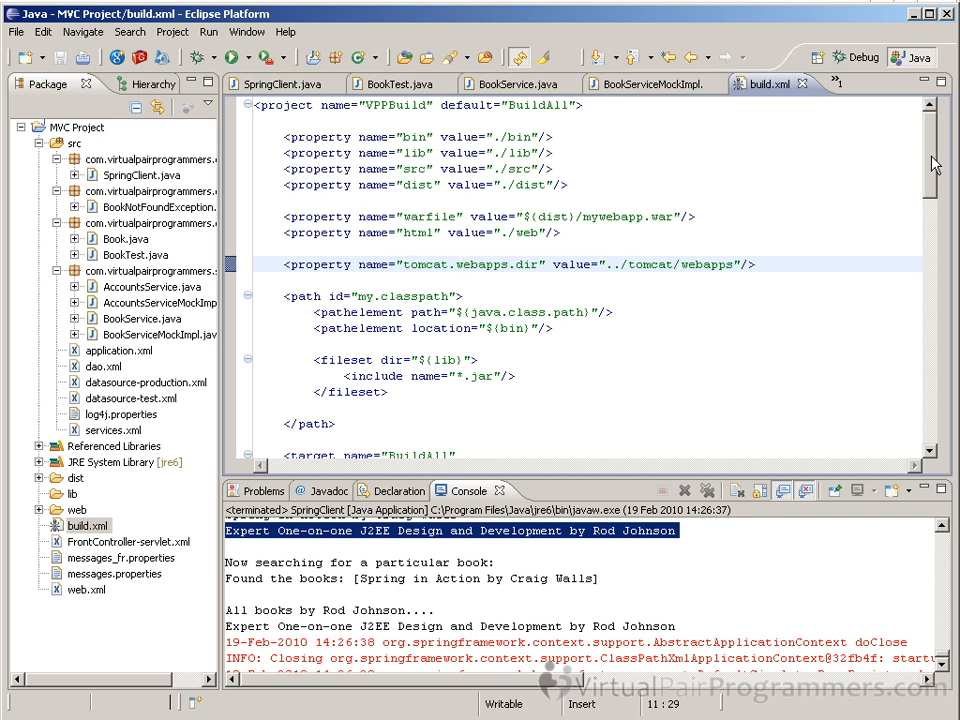
click(464, 264)
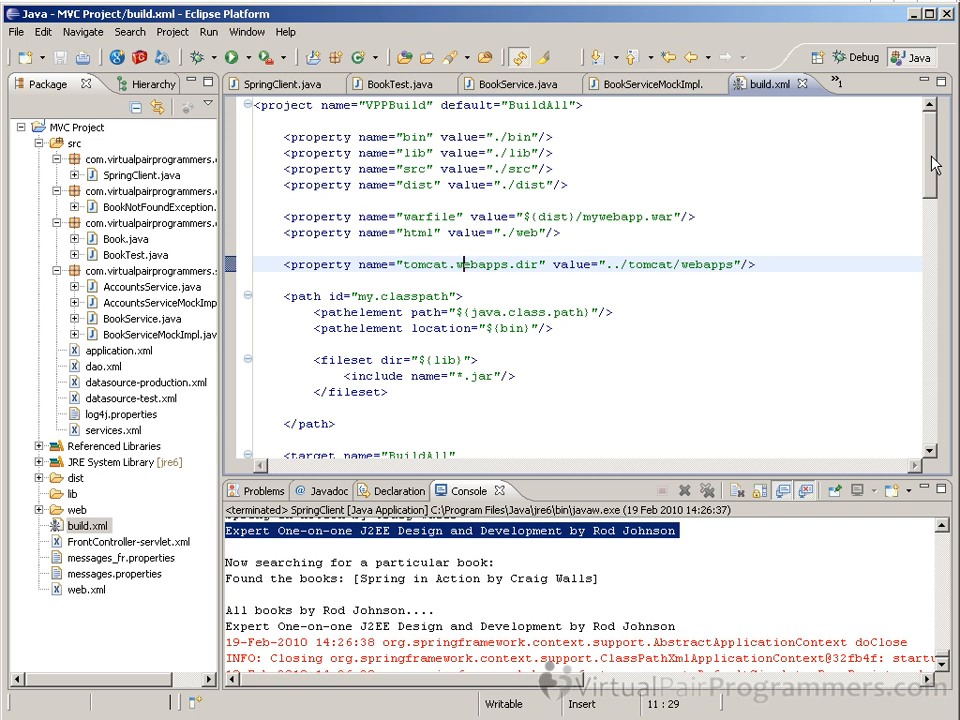
mouse_move(176, 444)
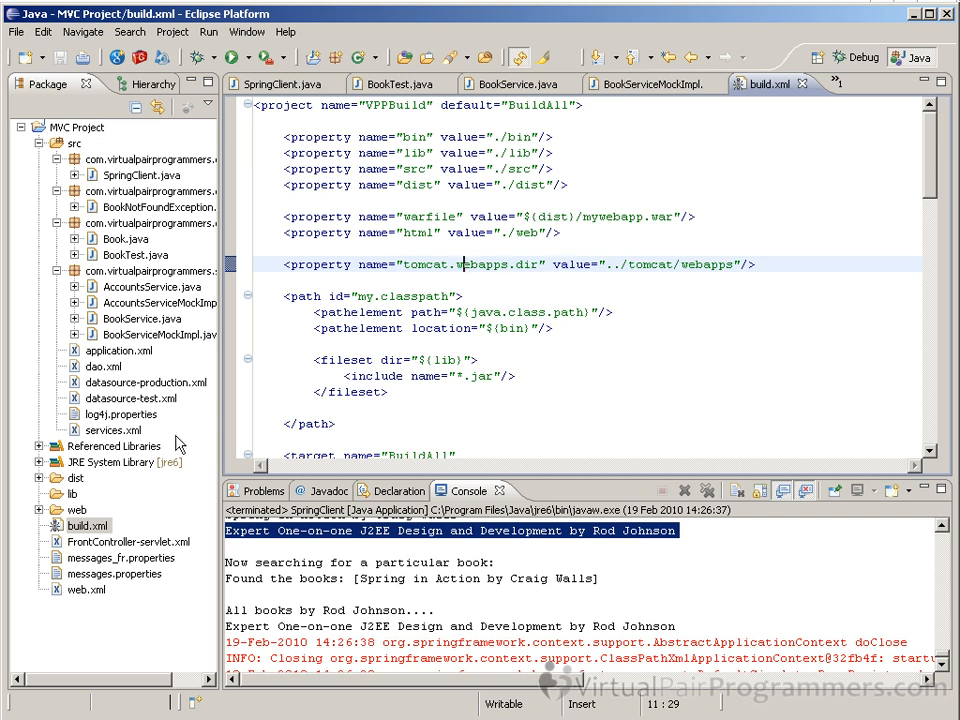
click(118, 350)
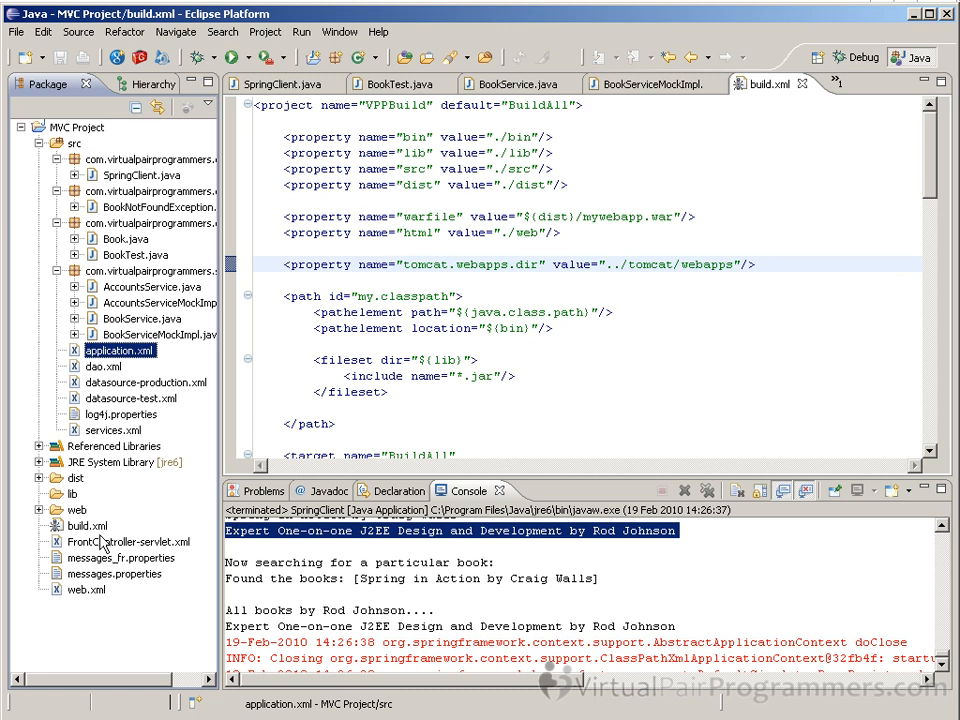
Step: Launch build.xml via Run As > Ant Build so the console reports the MVC Project buildfile
right_click(86, 524)
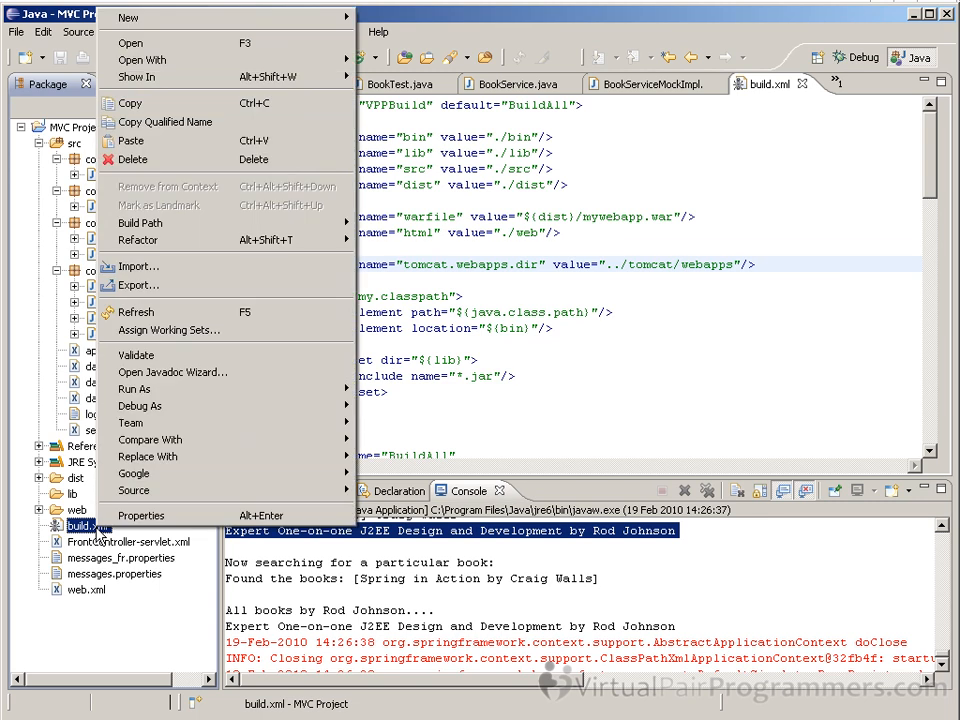
mouse_move(136, 388)
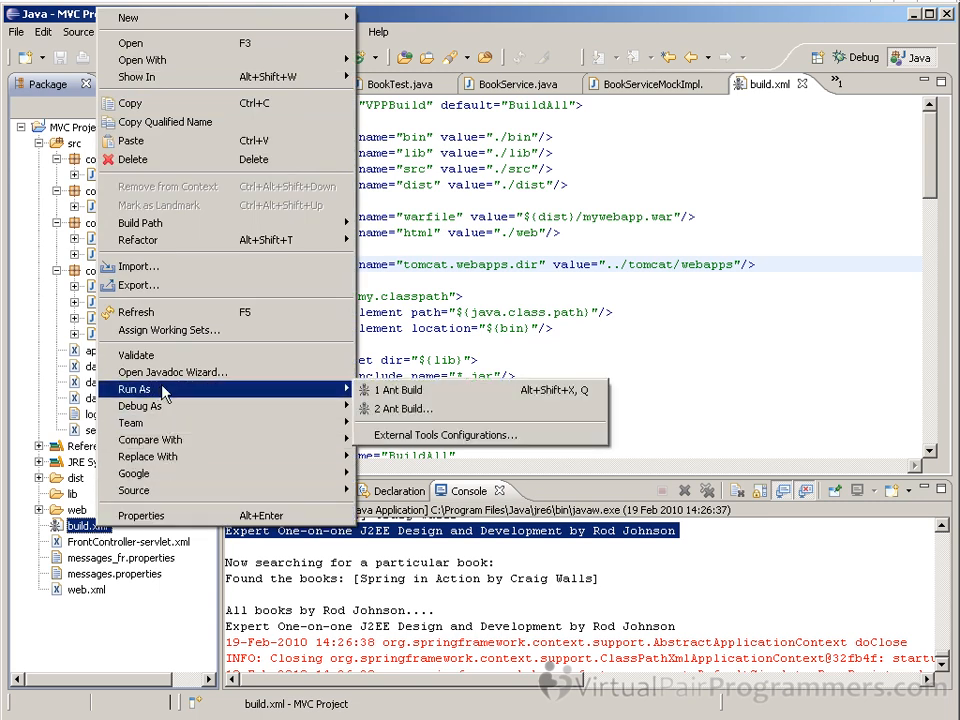
mouse_move(400, 390)
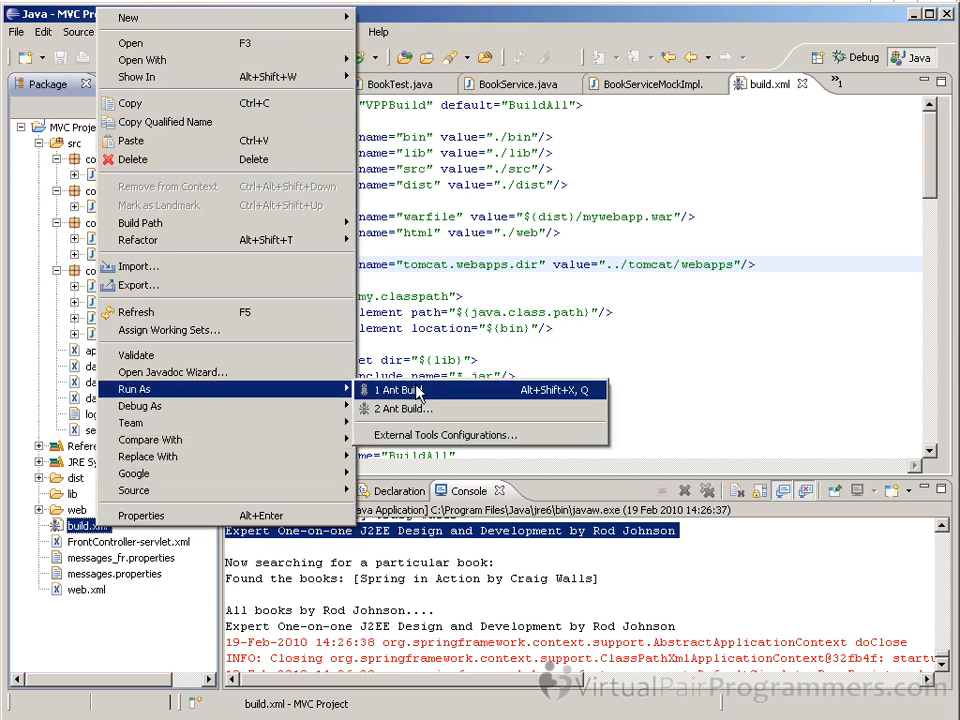
click(398, 390)
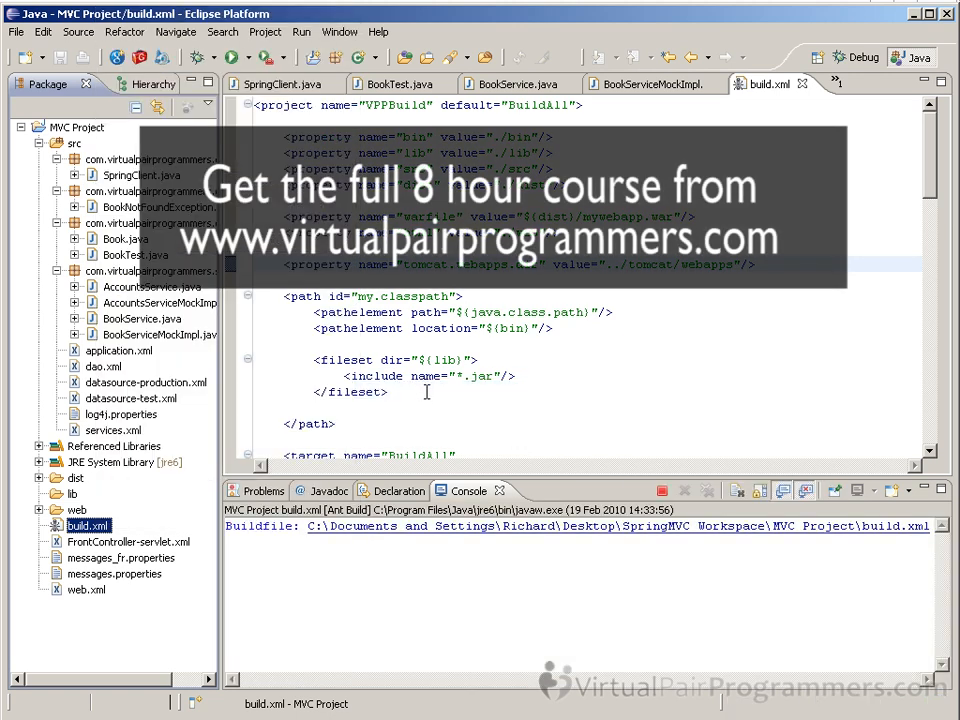